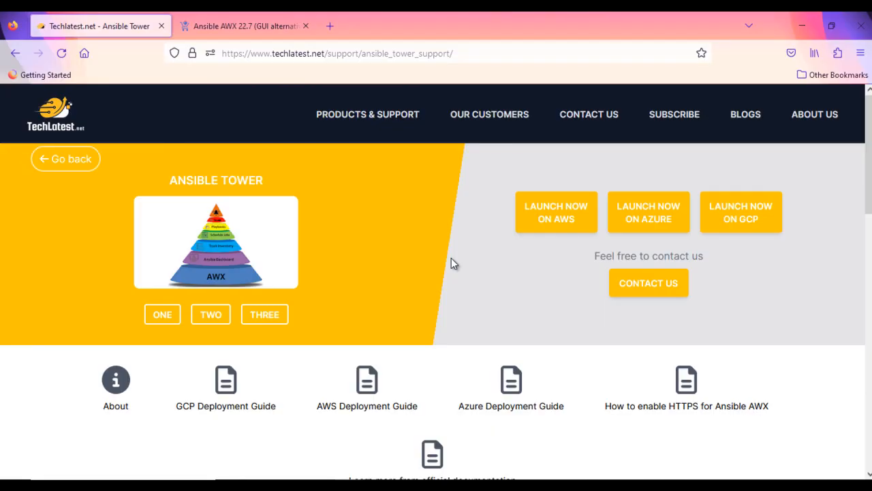
mouse_move(339, 285)
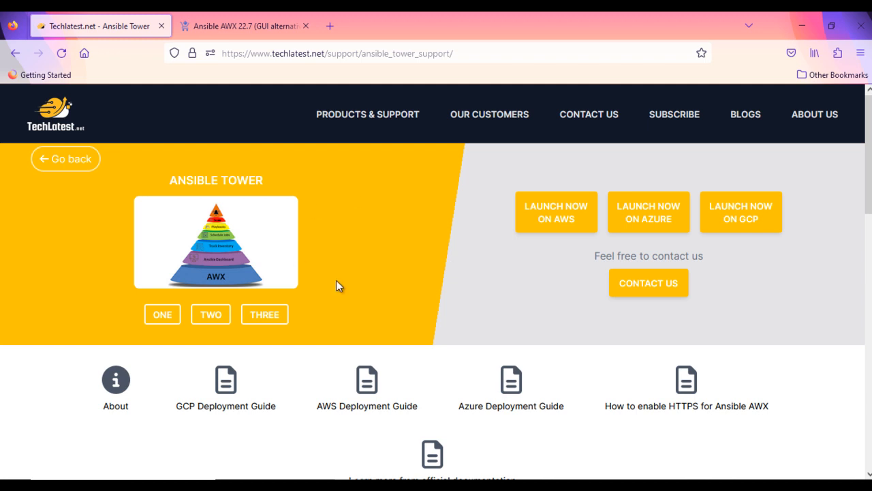
mouse_move(648, 231)
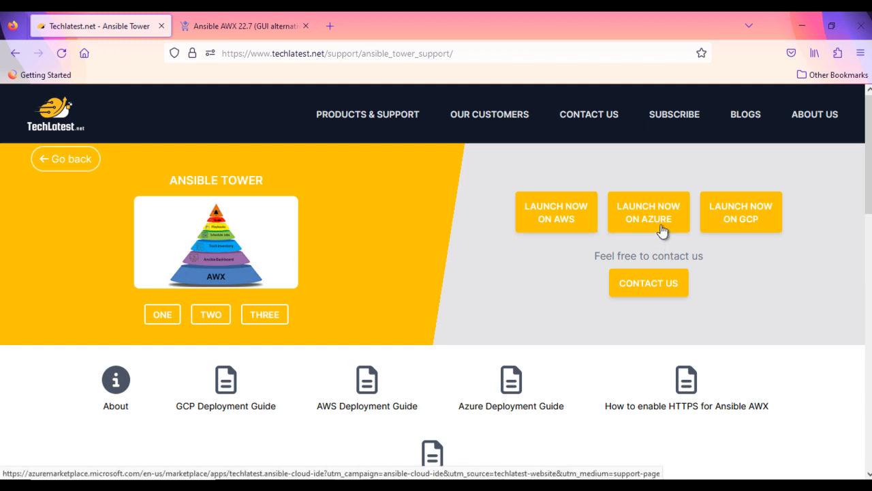
mouse_move(557, 212)
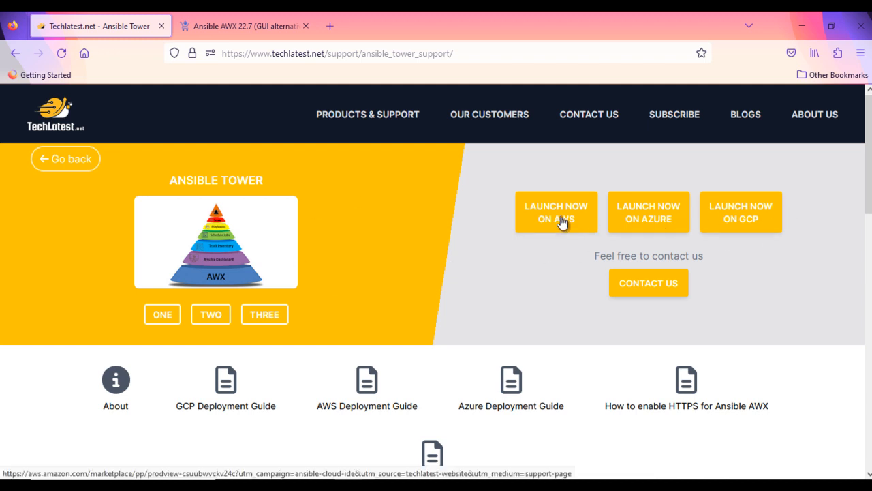
mouse_move(824, 230)
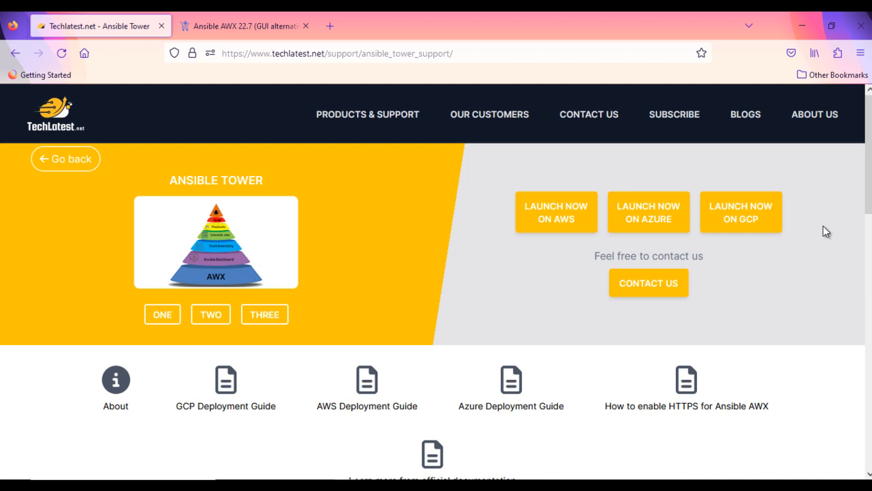
mouse_move(826, 256)
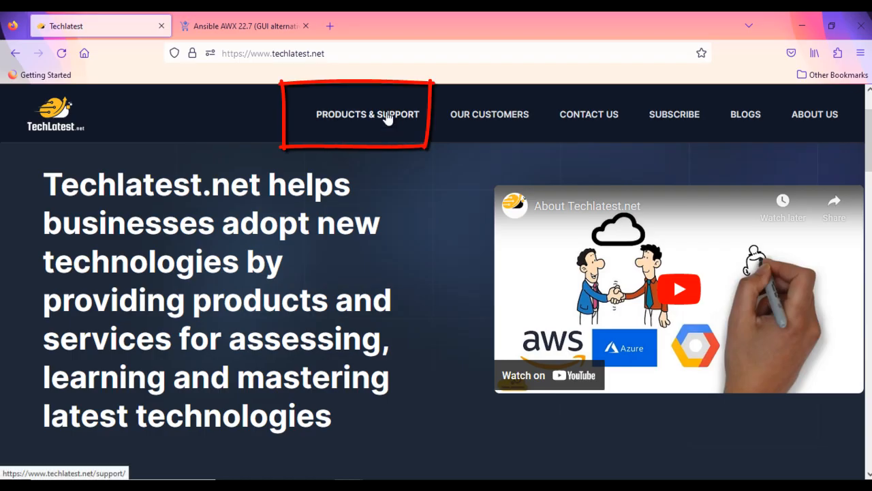
- Search TechLatest.net's products and support catalogue for 'ansible' and open the Ansible Tower page
left_click(367, 113)
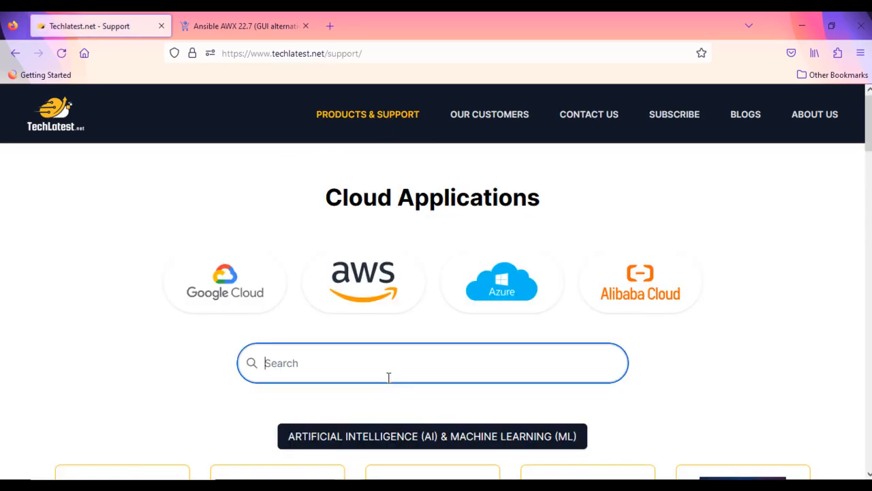
type("ansible")
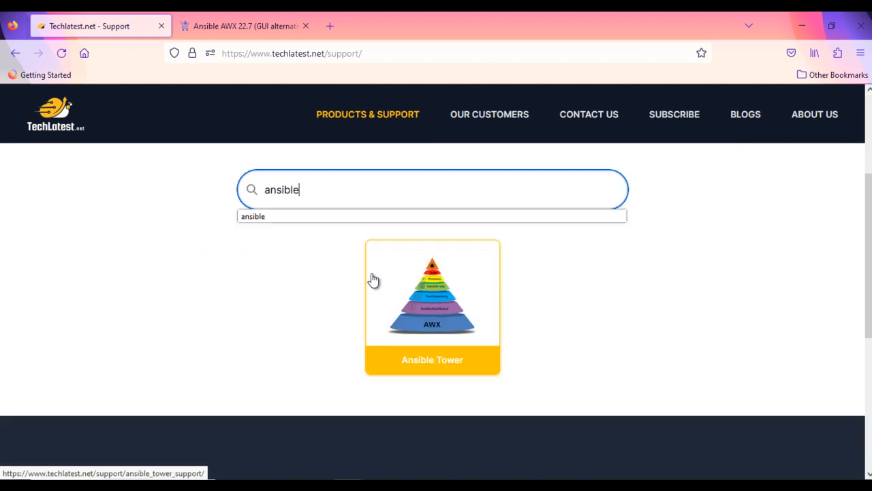
left_click(432, 293)
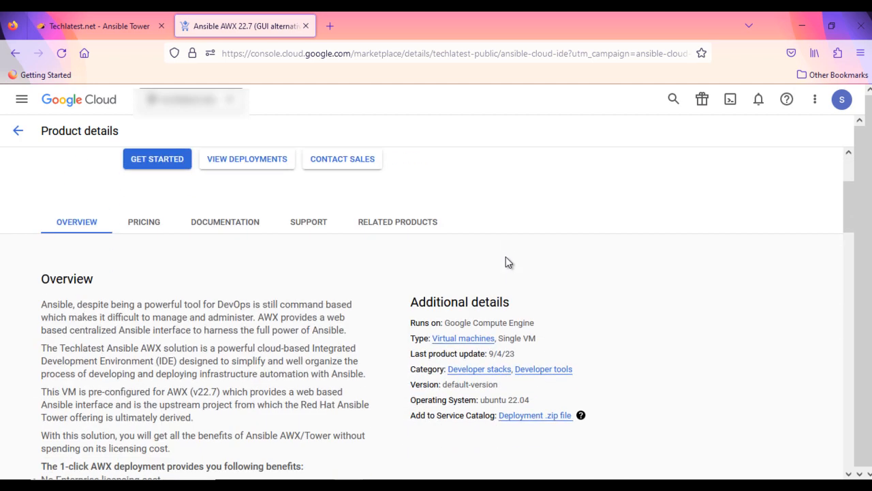
- Review the Ansible AWX 22.7 product details and start its deployment
scroll("down", 3)
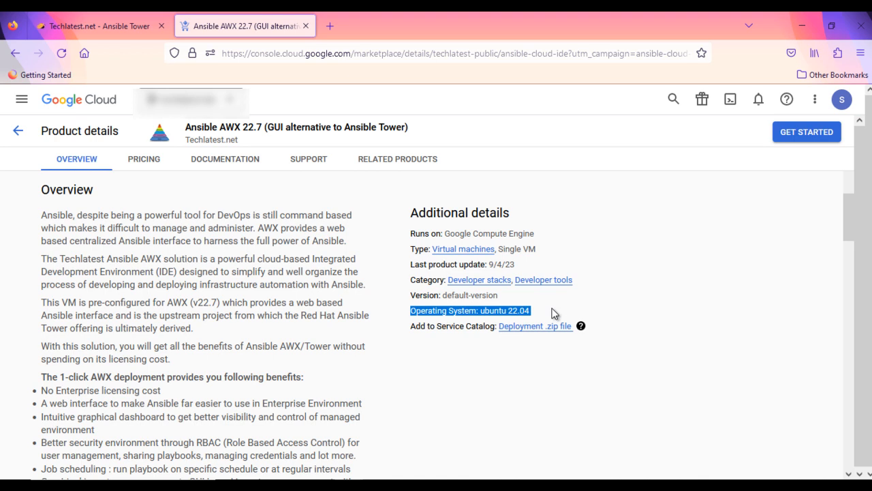
scroll("down", 3)
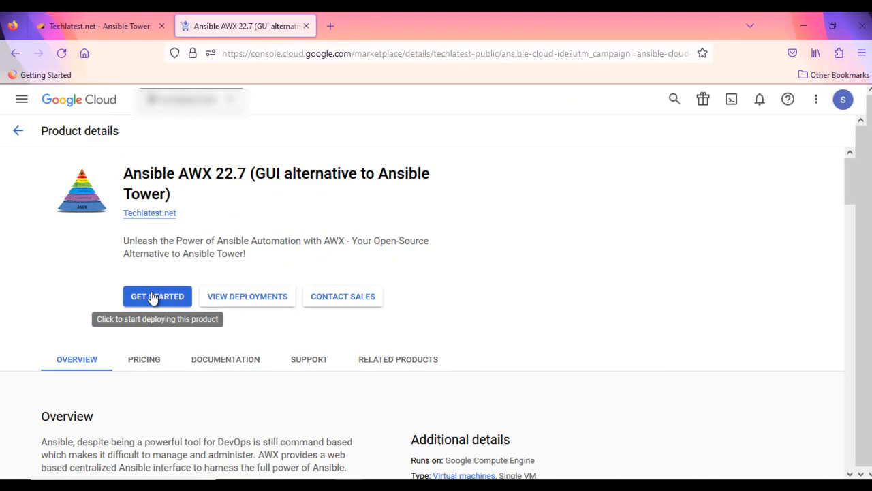
left_click(157, 296)
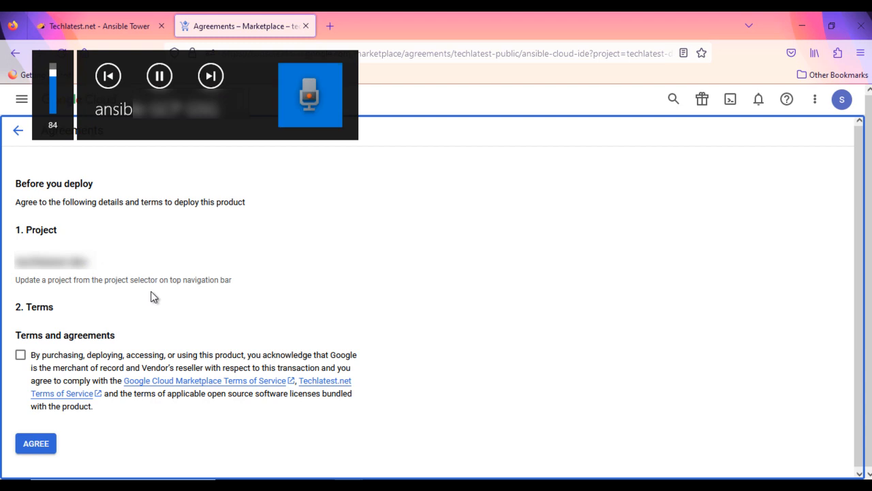
mouse_move(404, 277)
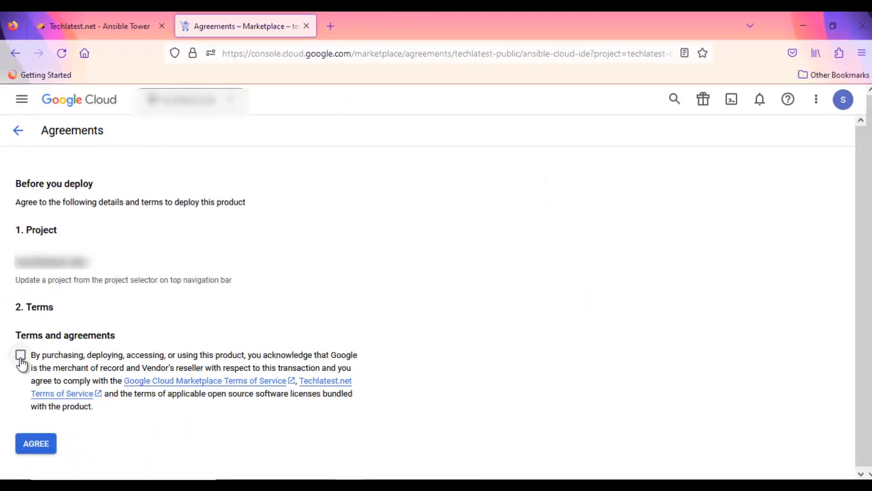
- Agree to the Marketplace terms and continue to the Ansible AWX deployment form
left_click(20, 354)
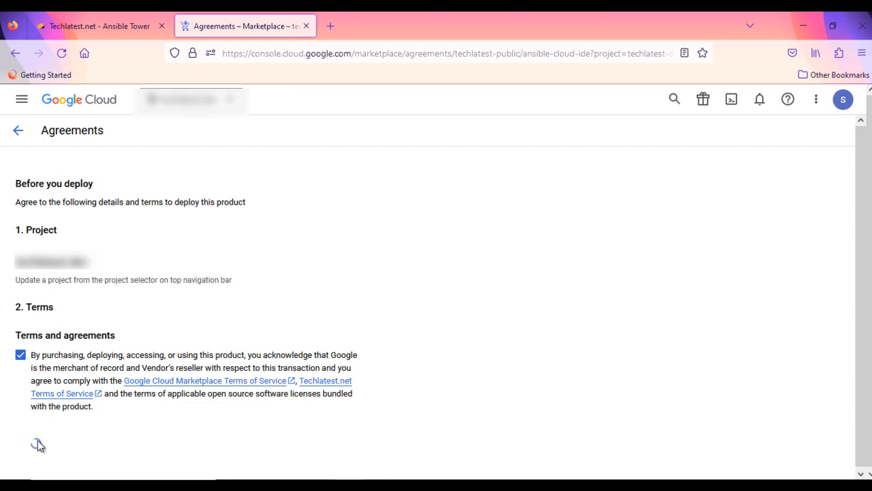
left_click(37, 443)
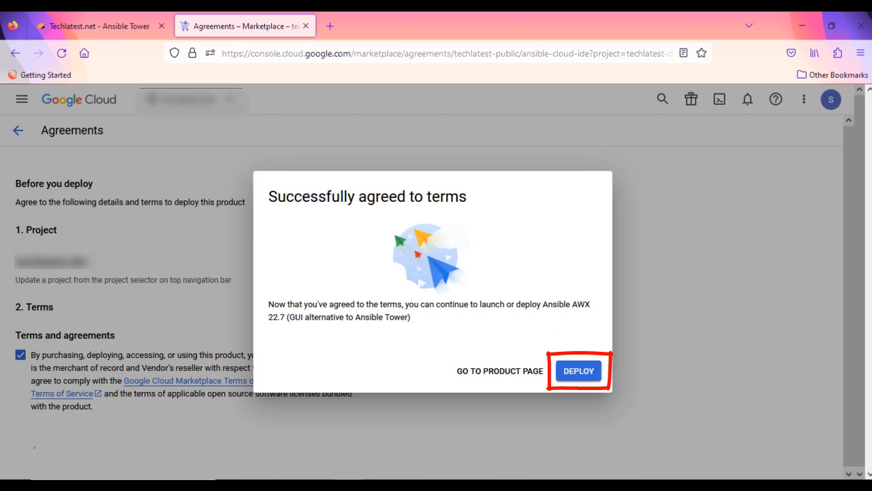
left_click(578, 371)
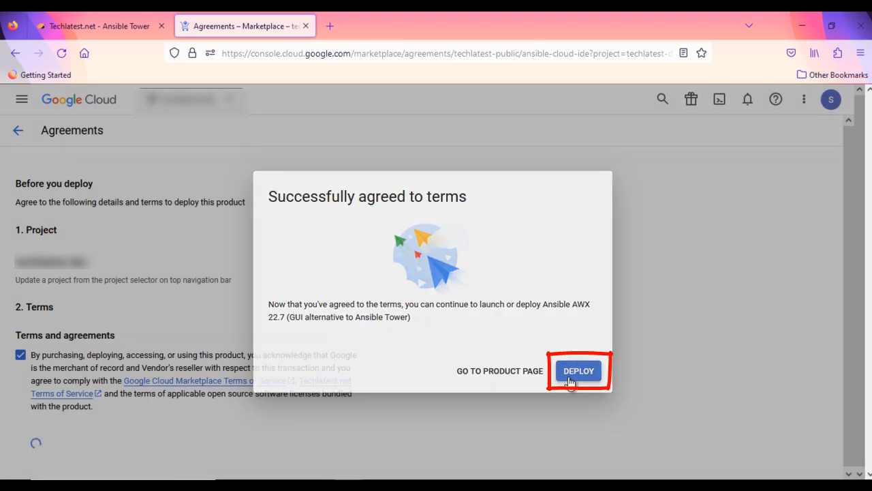
left_click(578, 371)
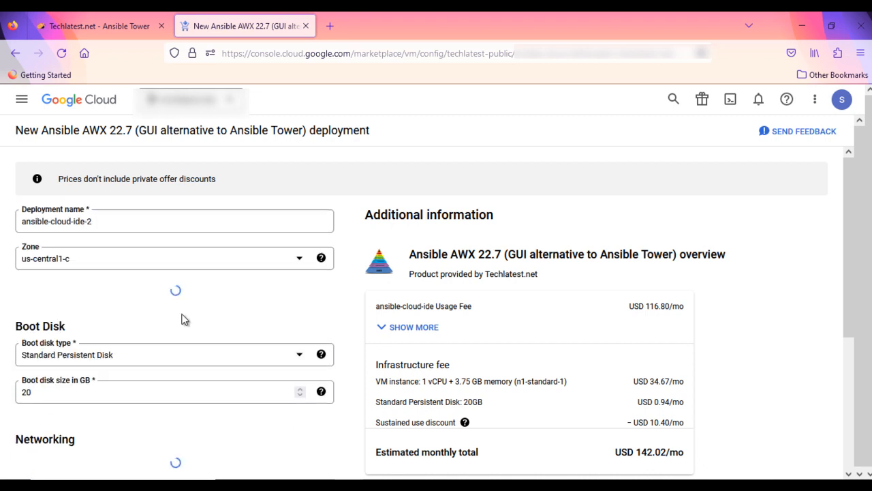
- Name the deployment 'ansible-cloud-ide-demo' with zone us-central1-c and machine type n1-standard-1
left_click(174, 220)
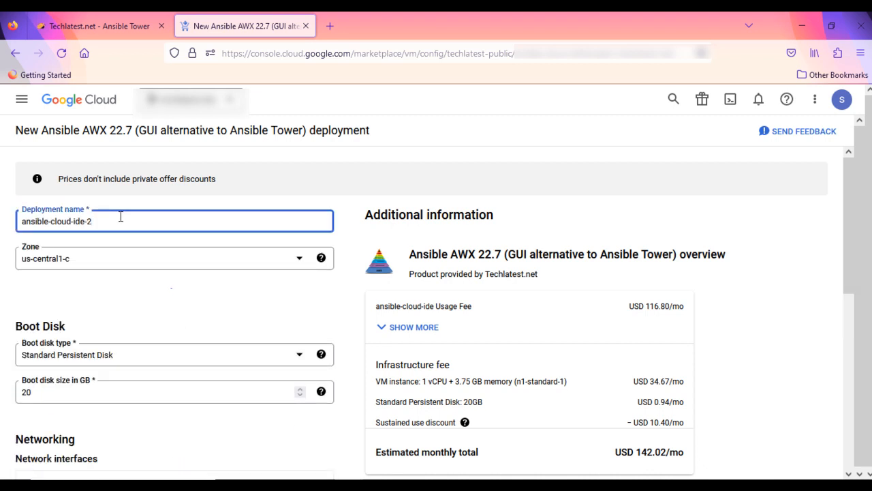
type("demo")
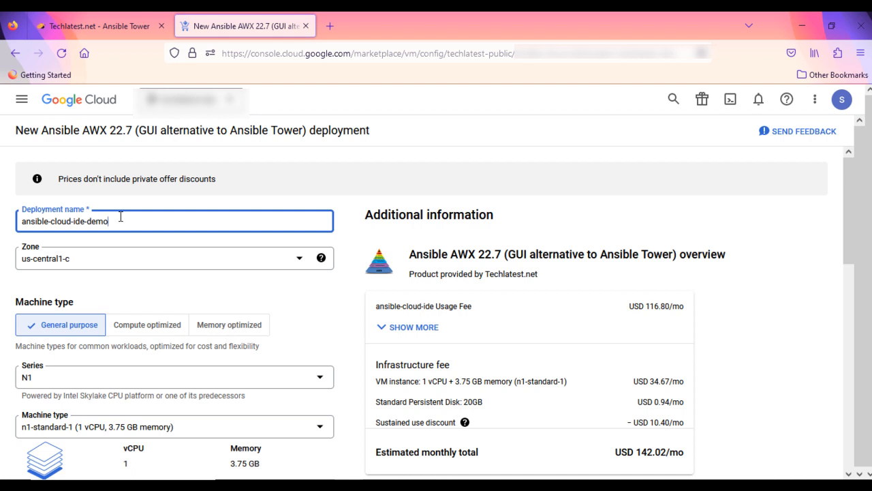
mouse_move(107, 265)
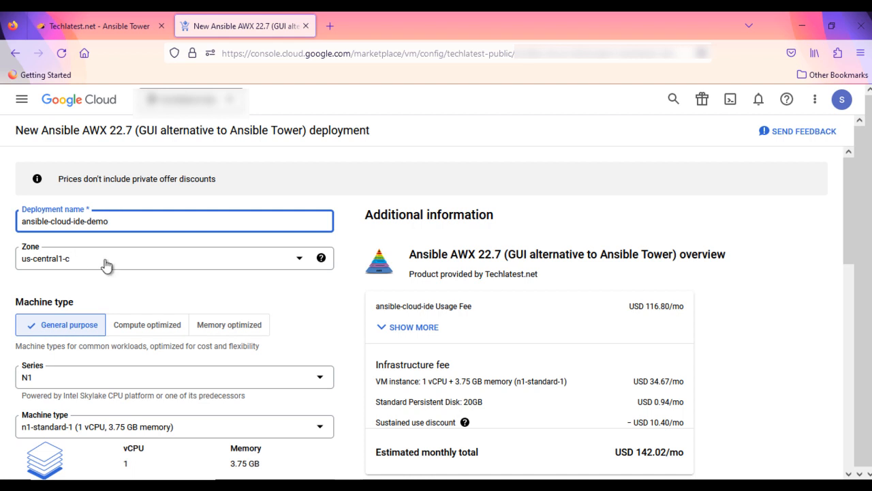
left_click(174, 257)
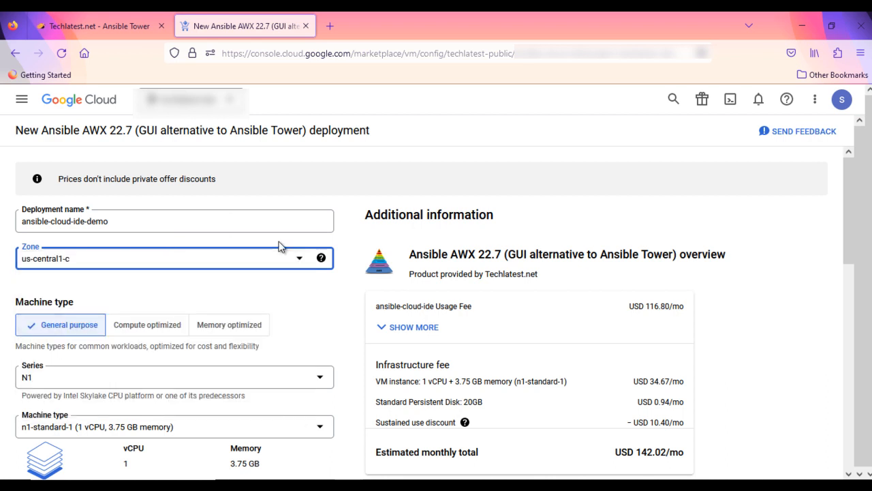
mouse_move(110, 270)
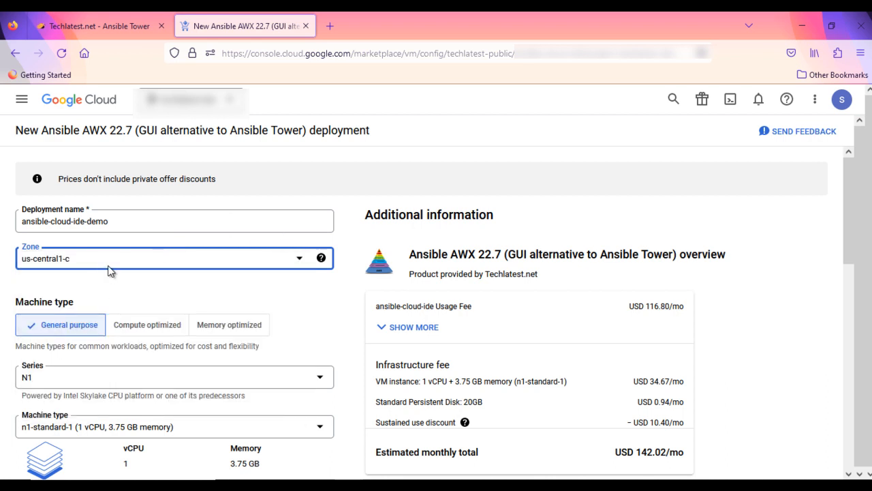
scroll("down", 3)
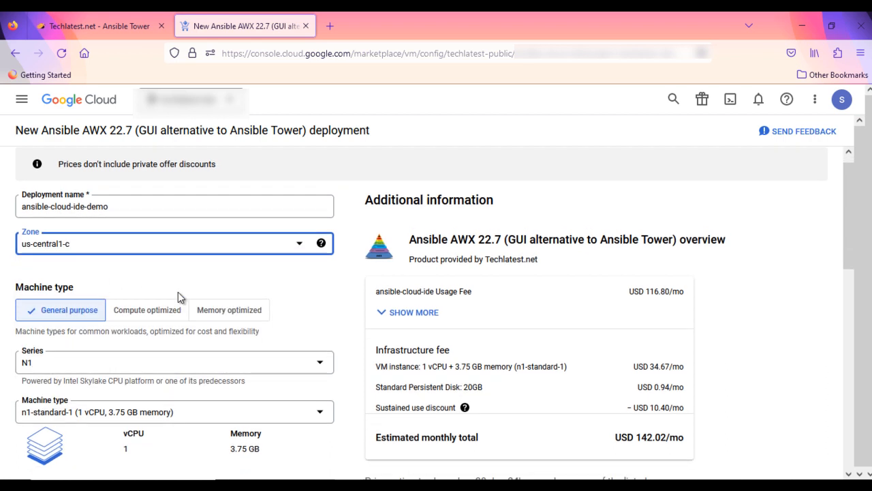
scroll("down", 3)
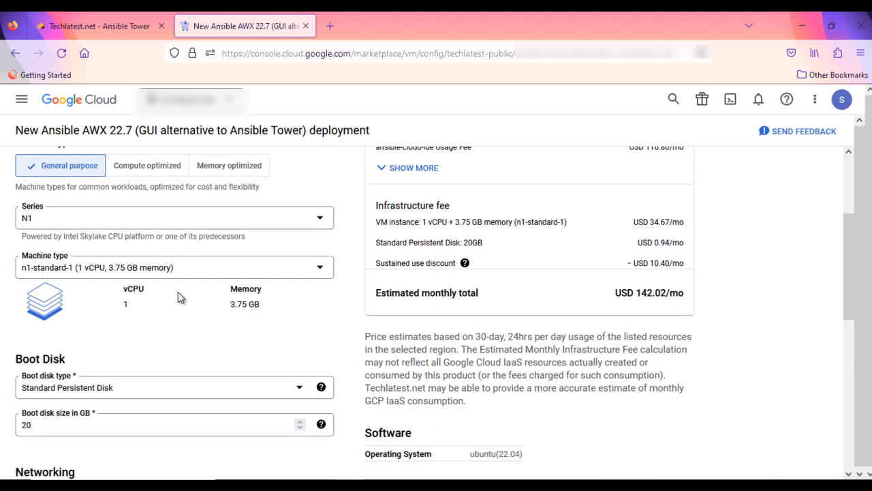
mouse_move(243, 302)
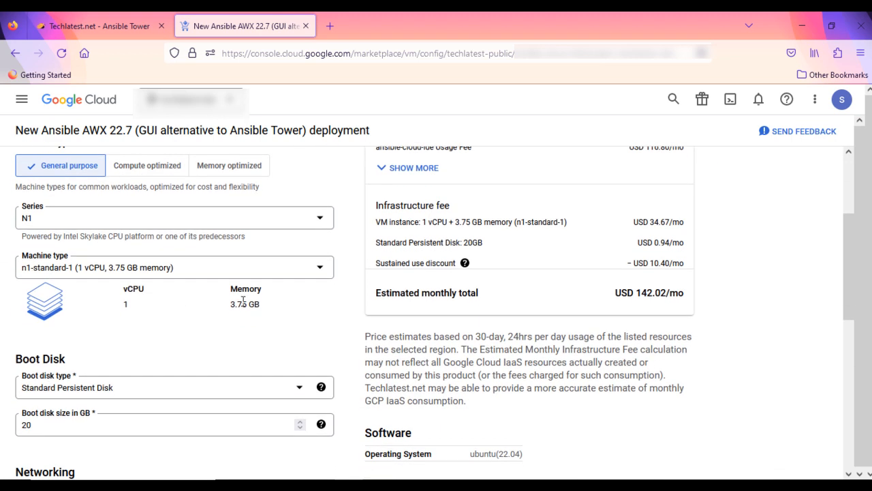
mouse_move(206, 305)
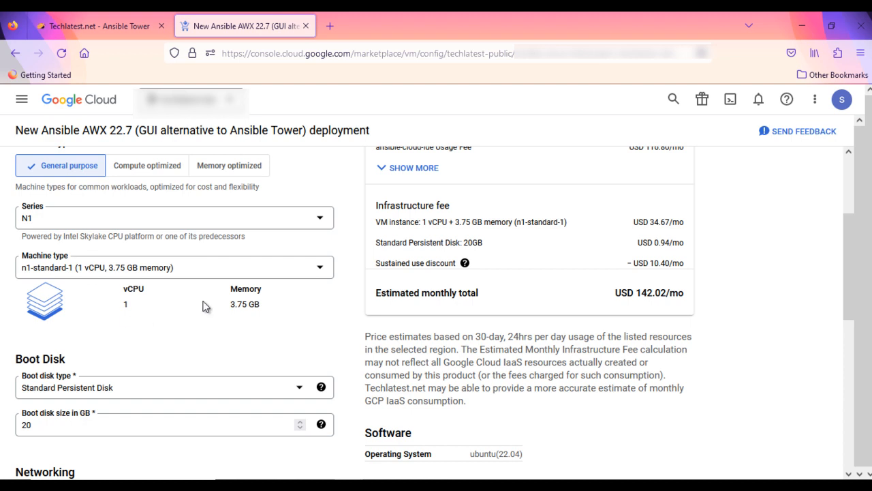
mouse_move(153, 227)
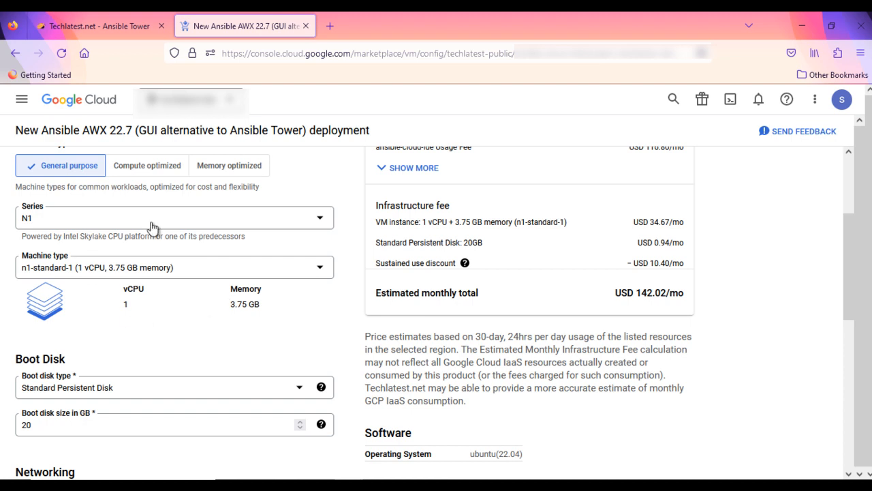
mouse_move(190, 298)
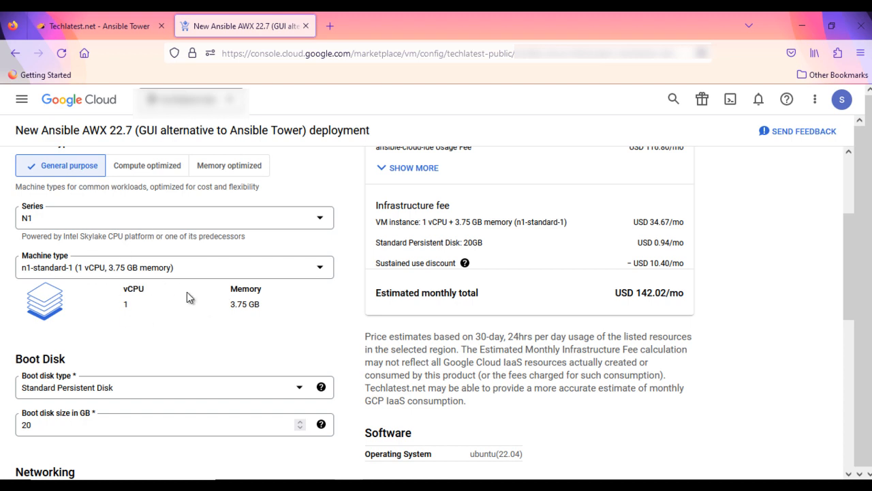
- Keep the 20 GB Standard Persistent Disk boot disk and expand the default network interface
scroll("down", 3)
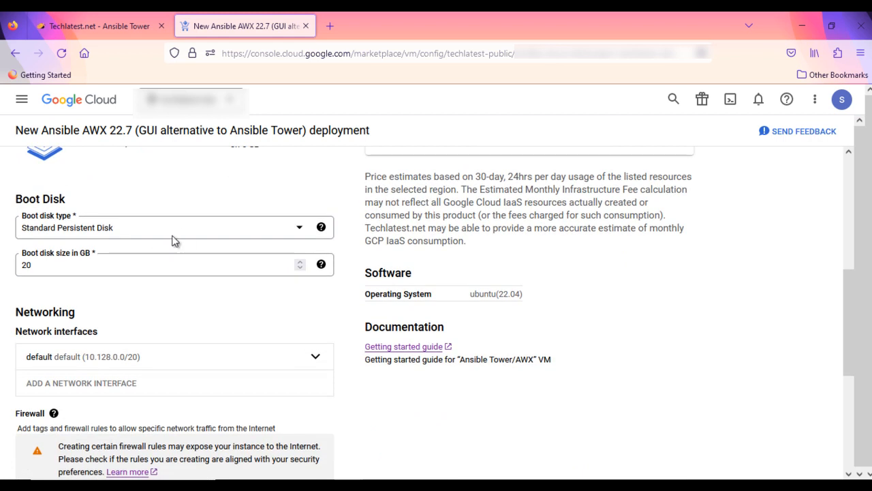
mouse_move(184, 237)
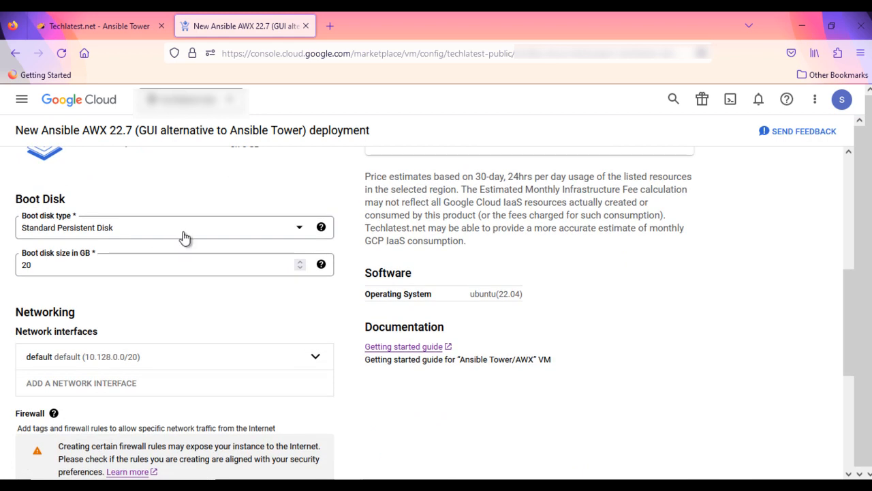
left_click(174, 227)
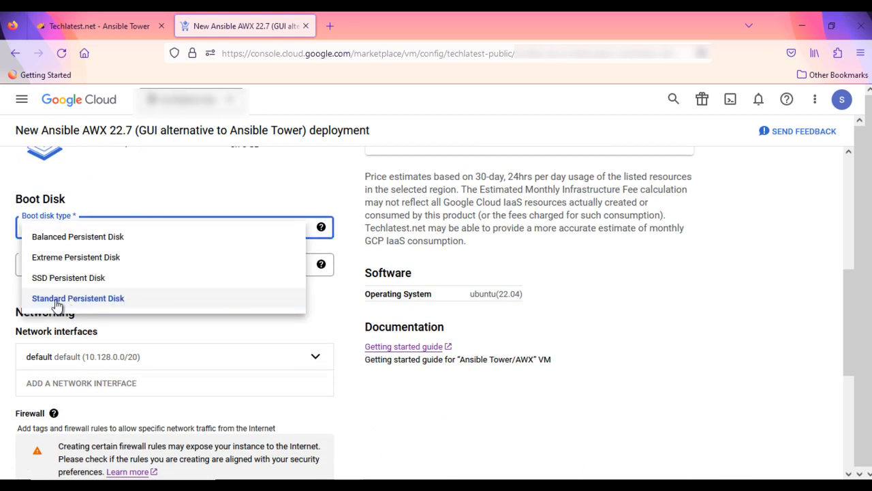
left_click(78, 297)
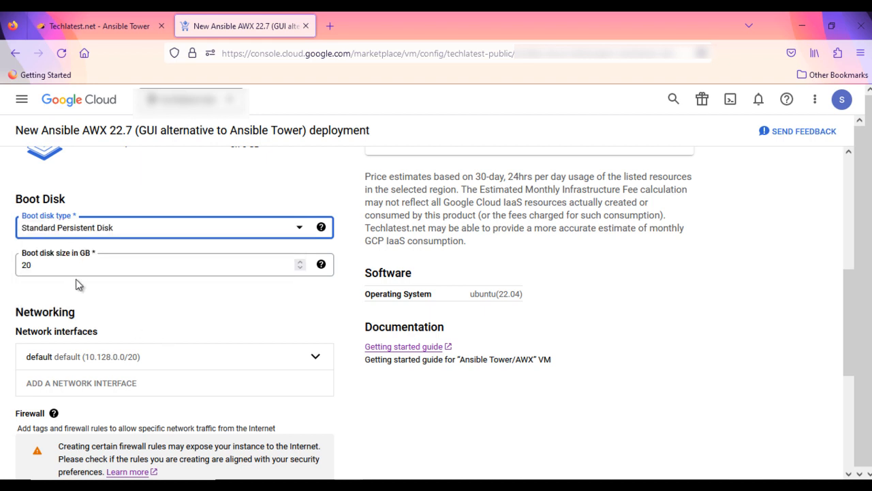
scroll("down", 3)
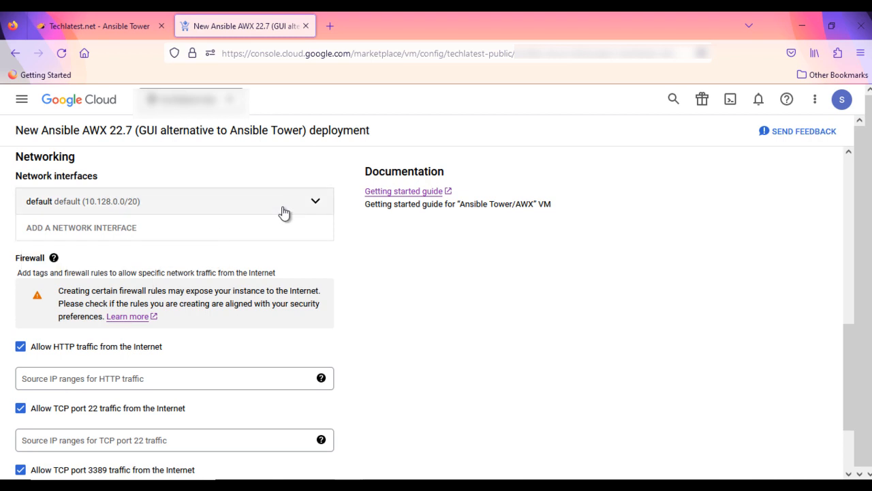
left_click(315, 201)
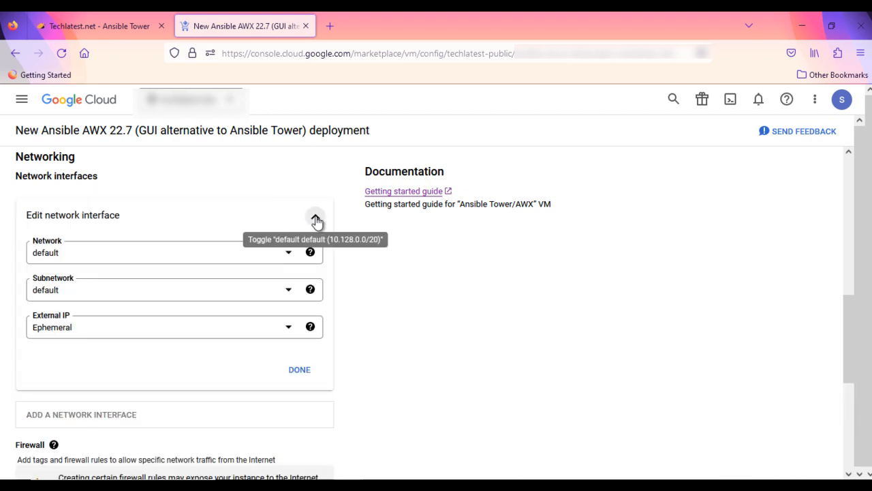
- Set the HTTP, TCP 22 and TCP 3389 firewall source IP ranges to 0.0.0.0/0
scroll("down", 3)
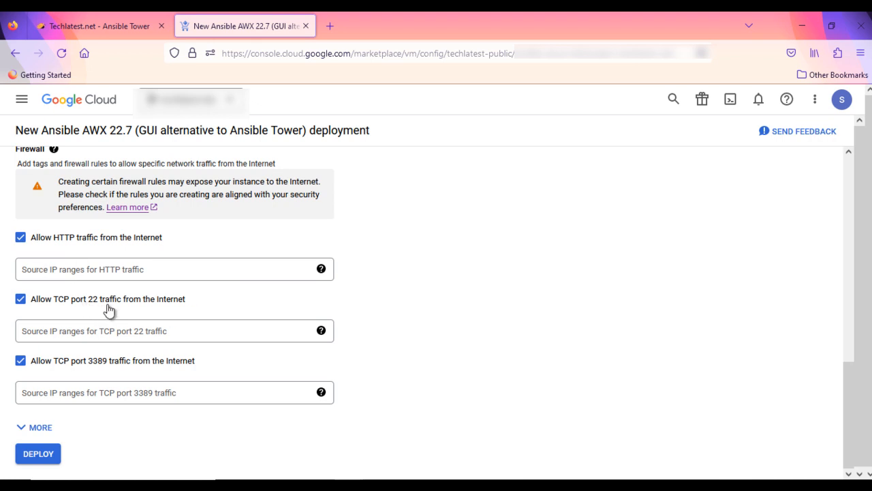
mouse_move(4, 293)
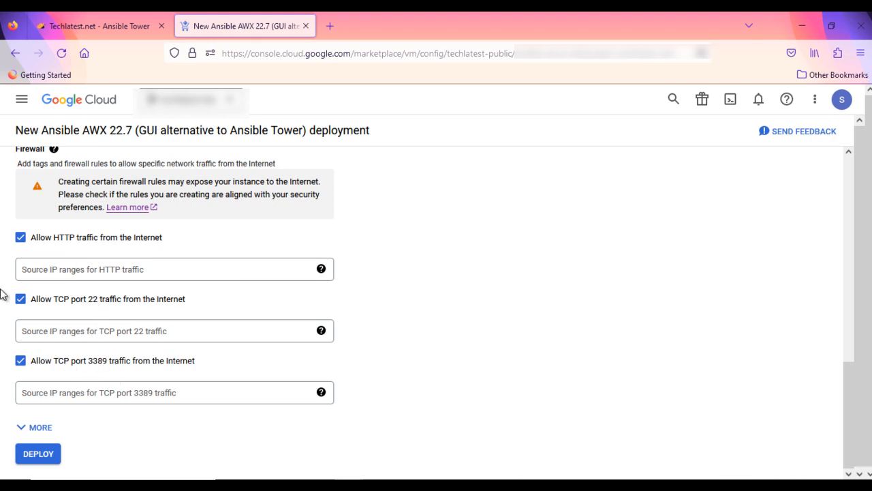
mouse_move(96, 244)
type("0")
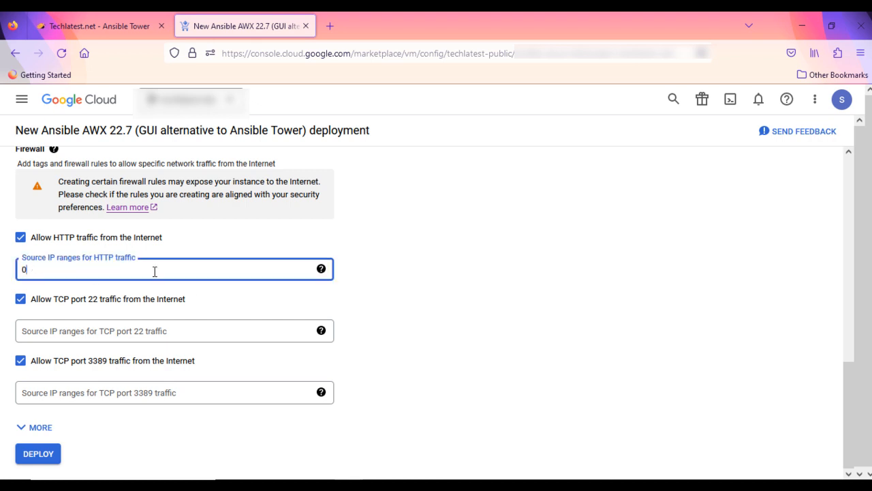
type(".0.0.0/")
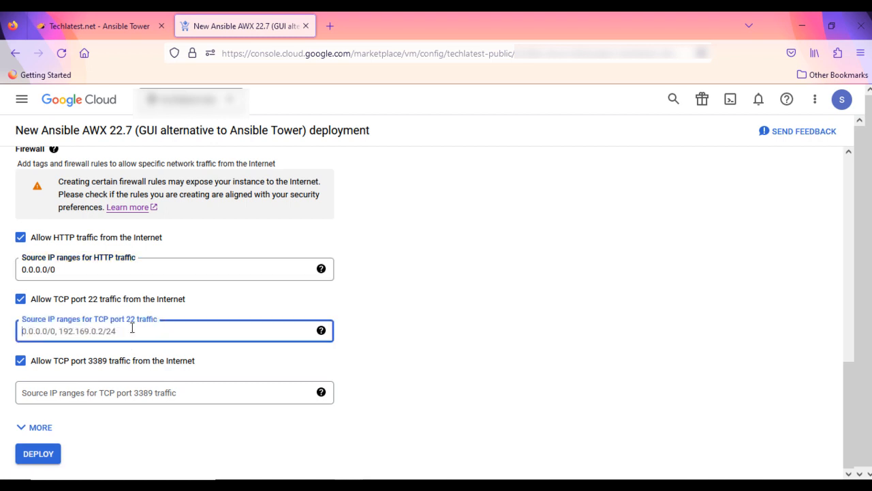
type("0.0.0.0")
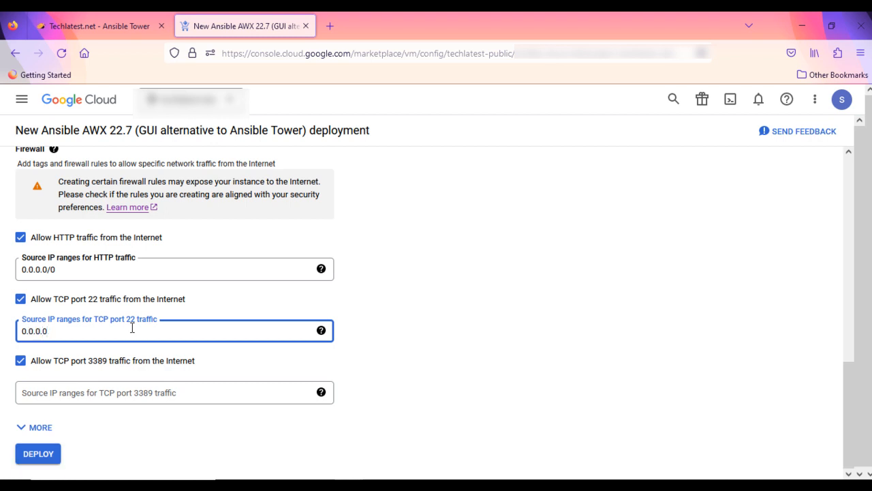
left_click(175, 392)
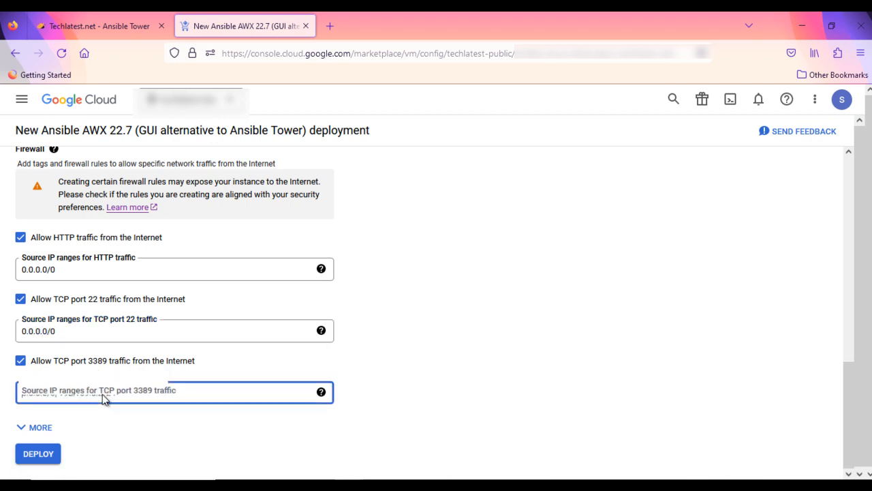
type("0.0.0.0/0")
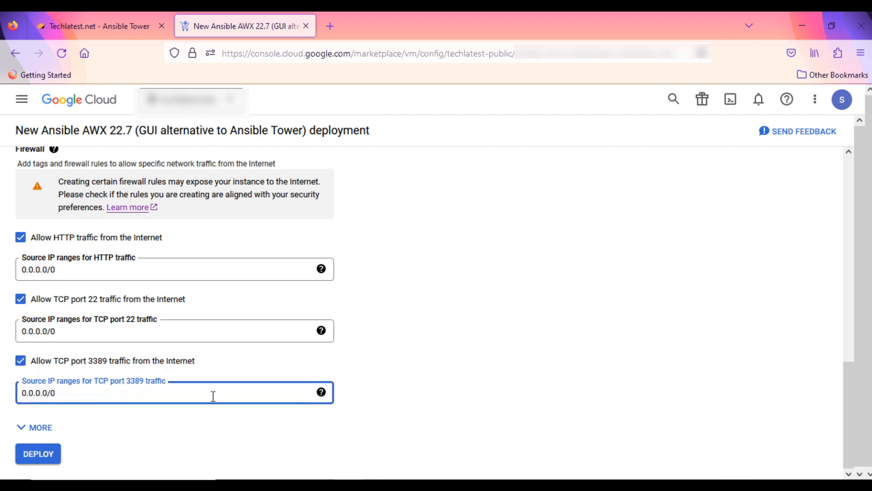
scroll("up", 3)
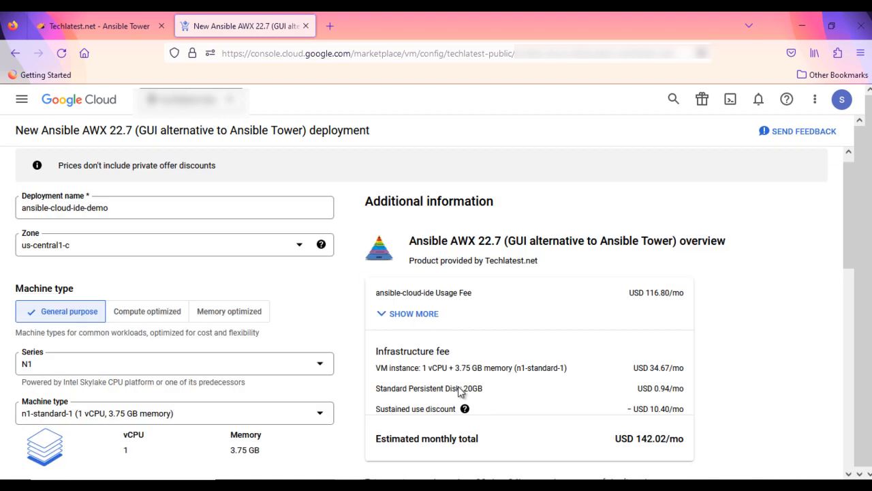
scroll("up", 3)
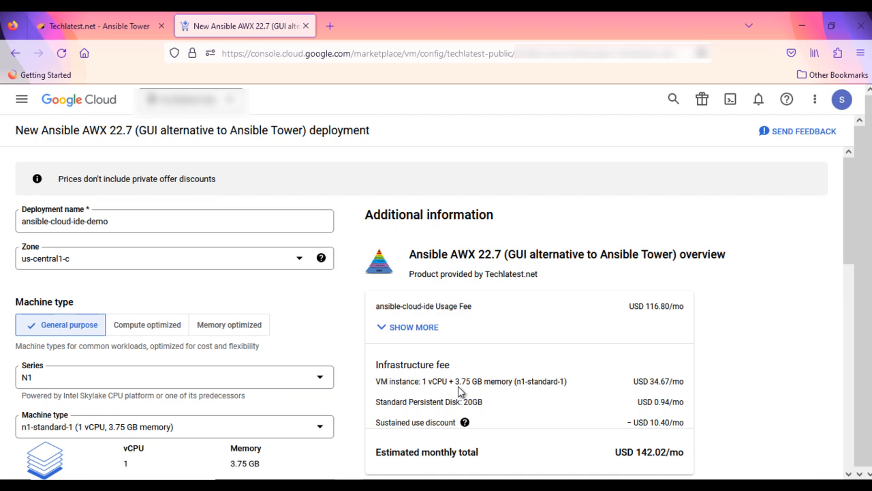
scroll("down", 3)
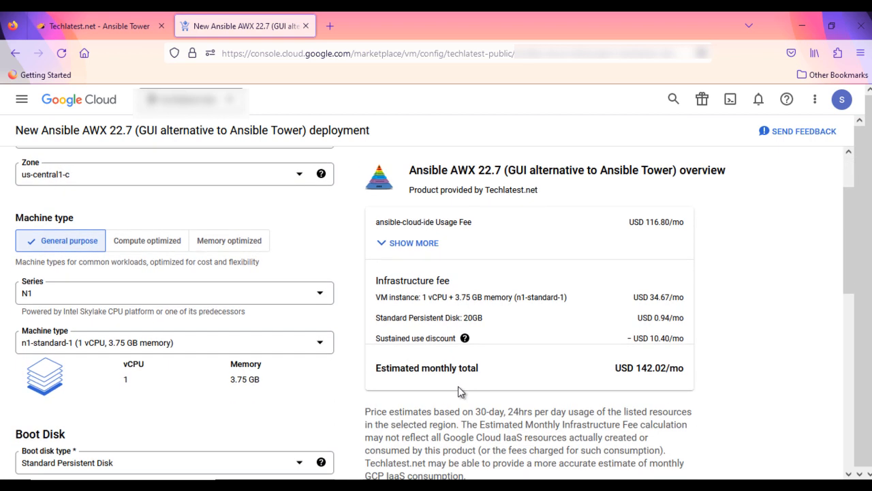
scroll("down", 3)
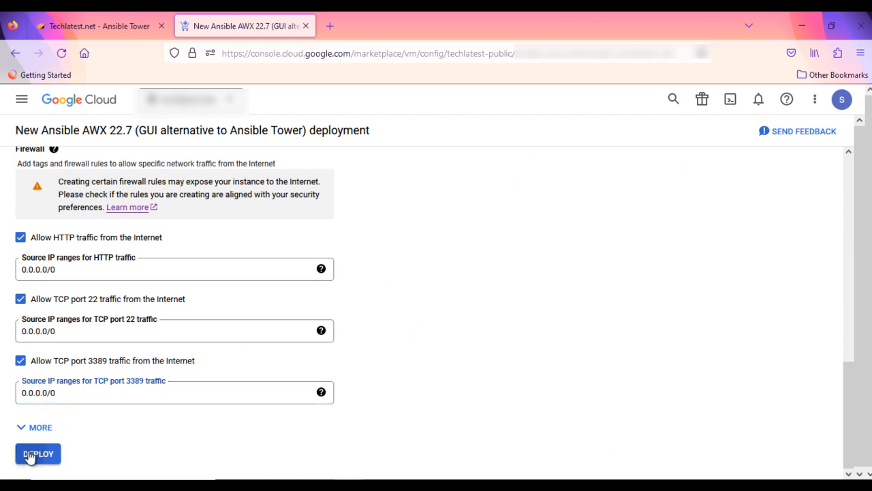
- Deploy ansible-cloud-ide-demo and wait for its completed deployment details
left_click(37, 453)
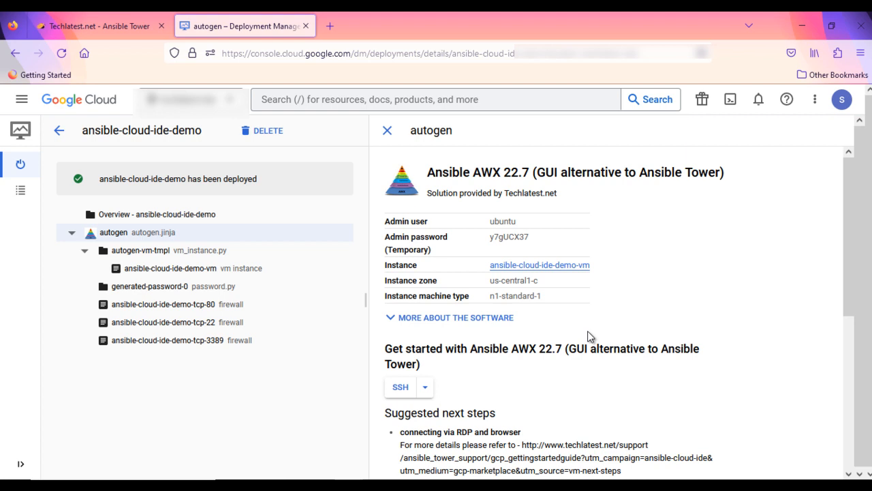
mouse_move(309, 214)
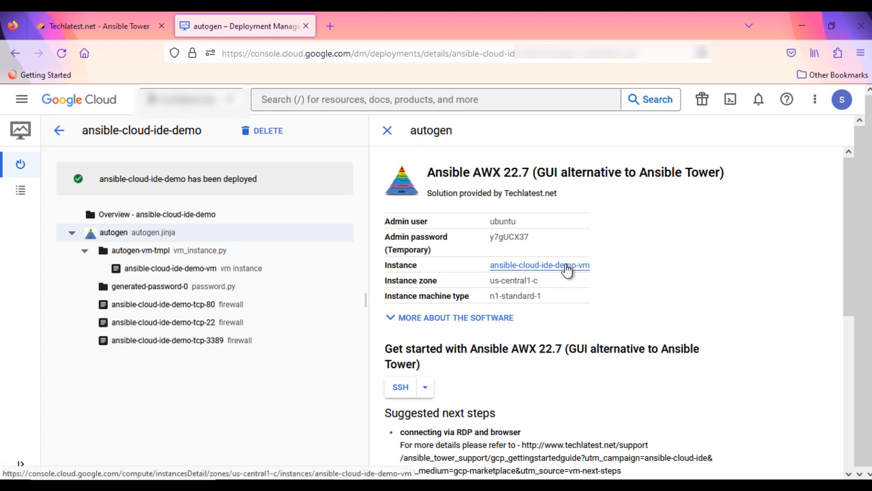
left_click(539, 264)
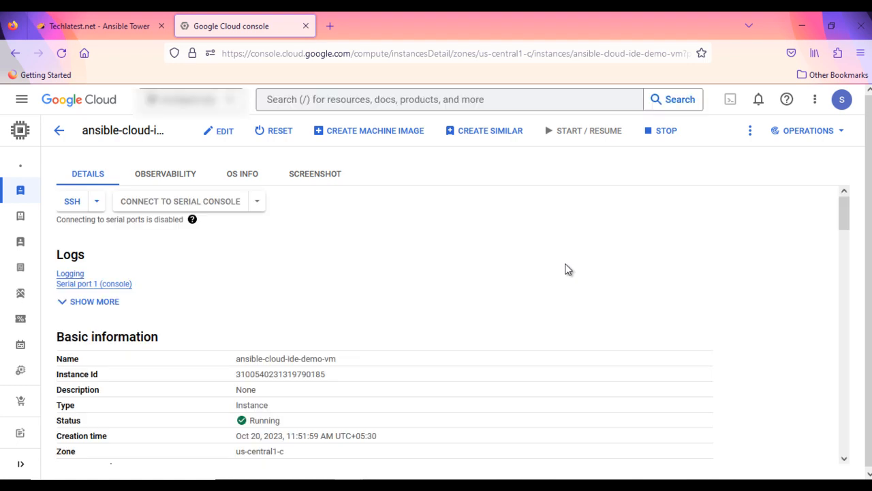
scroll("down", 3)
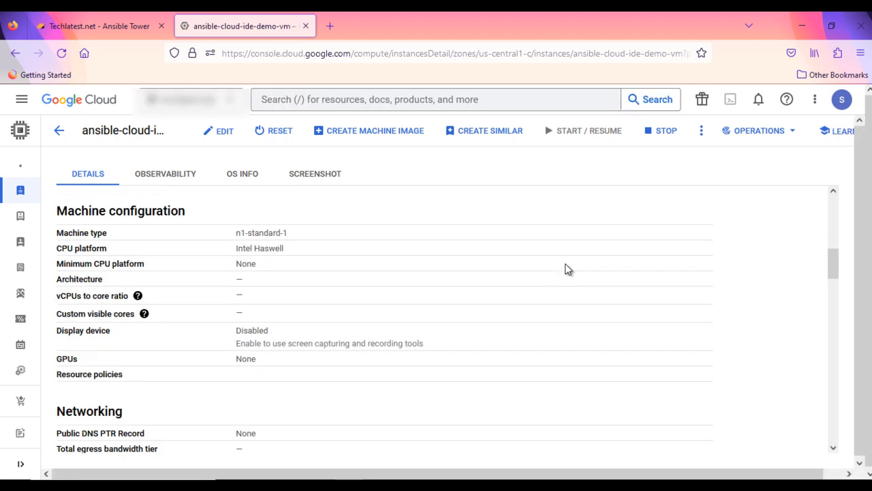
scroll("down", 3)
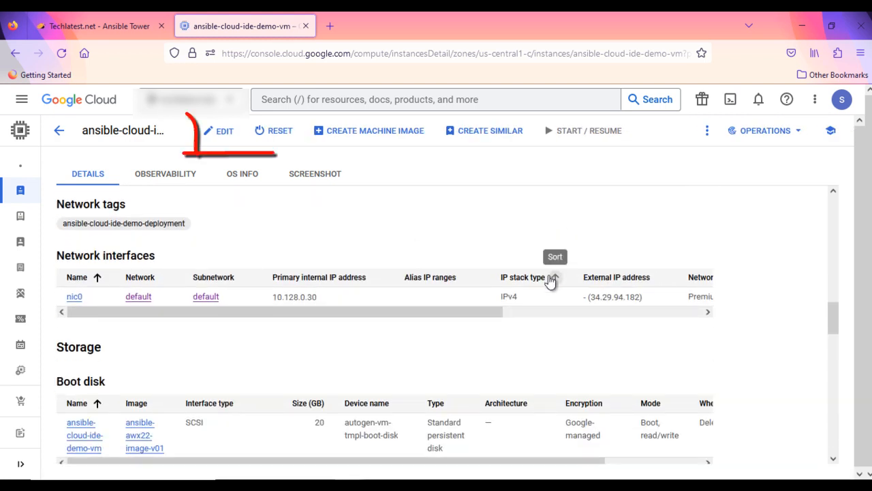
scroll("down", 3)
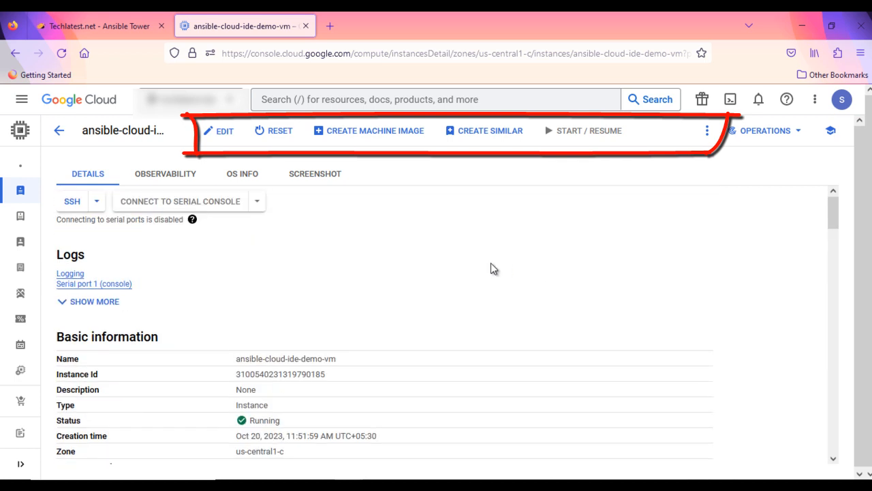
left_click(583, 130)
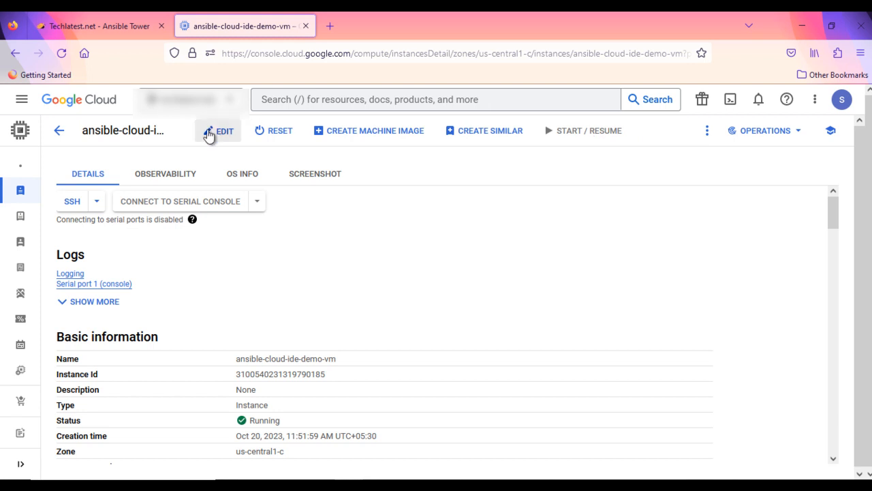
left_click(582, 130)
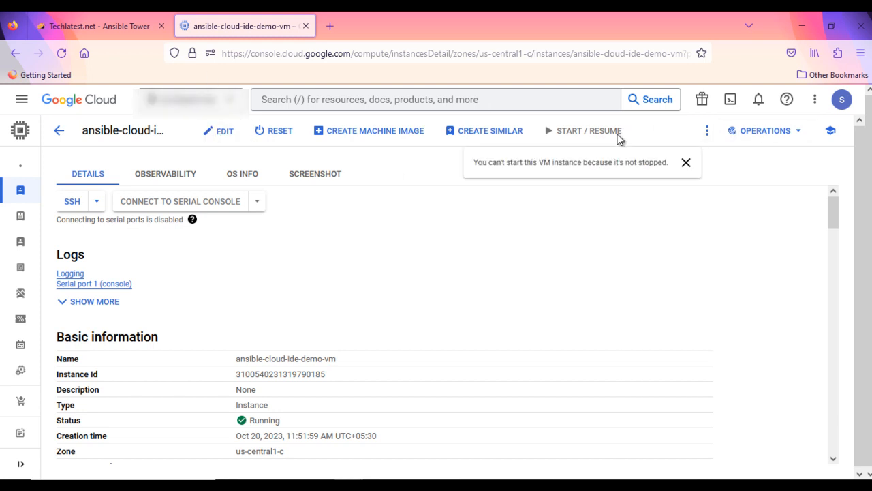
left_click(707, 130)
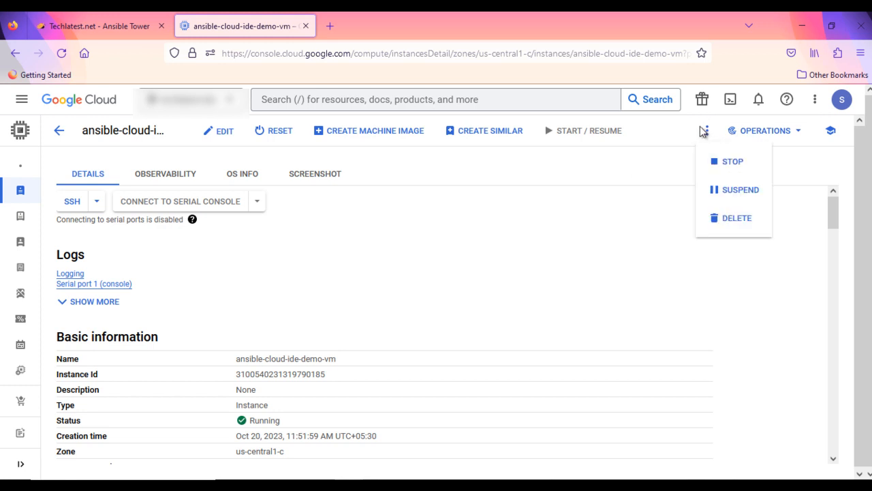
mouse_move(736, 190)
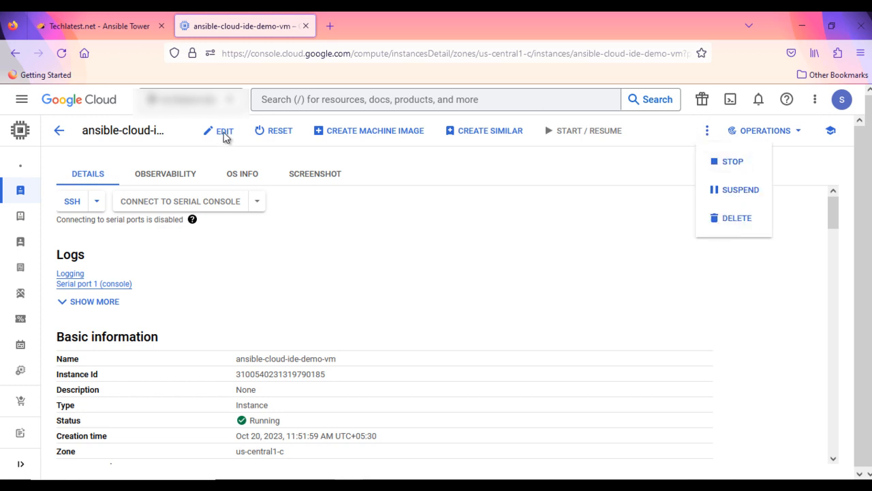
left_click(293, 161)
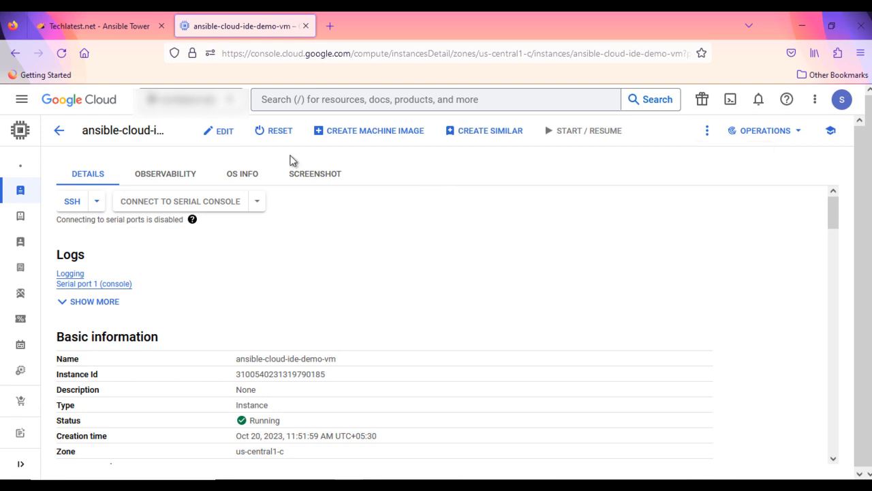
scroll("down", 3)
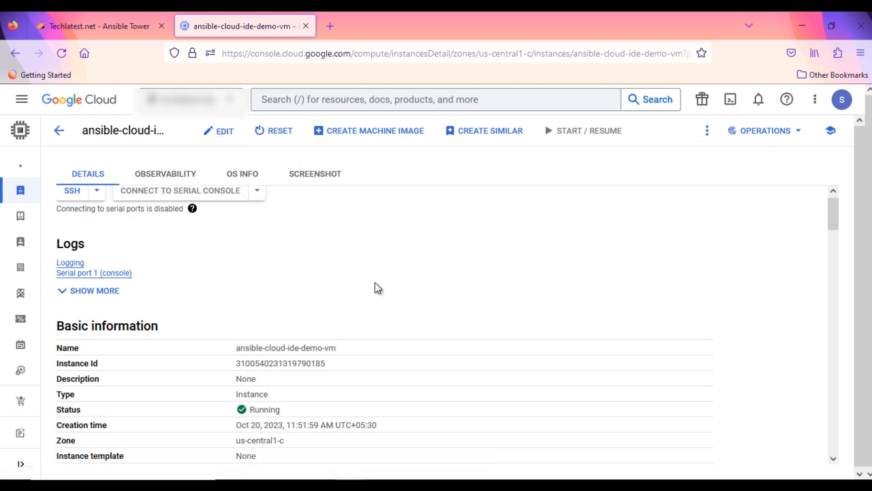
scroll("down", 3)
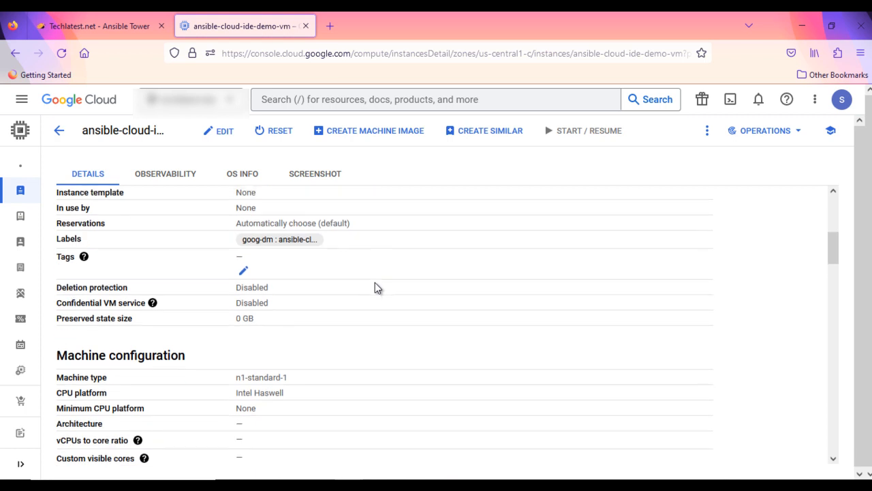
scroll("down", 3)
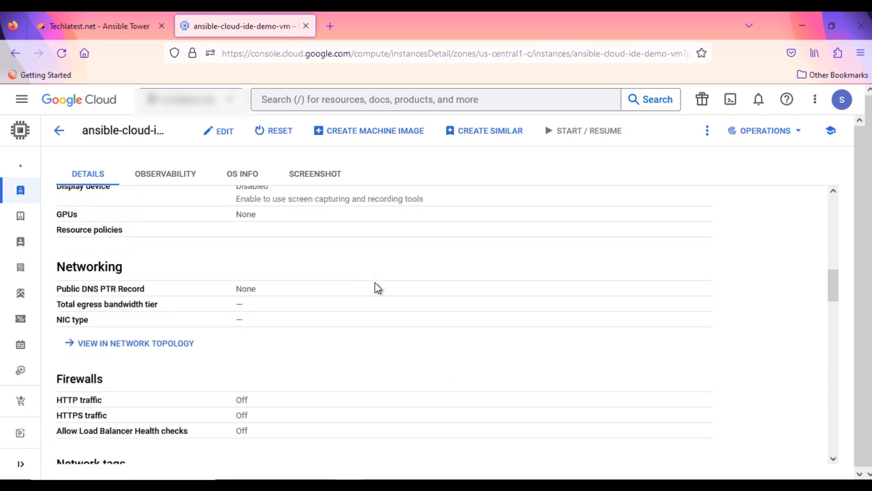
scroll("down", 3)
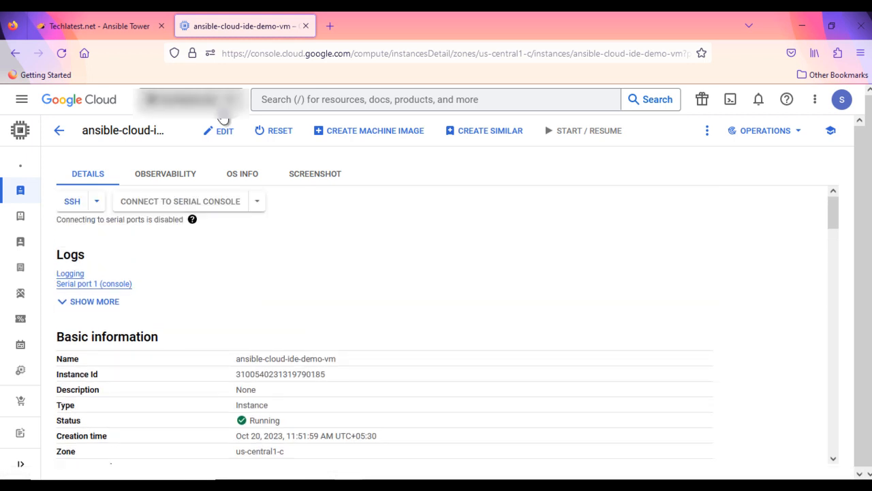
mouse_move(80, 213)
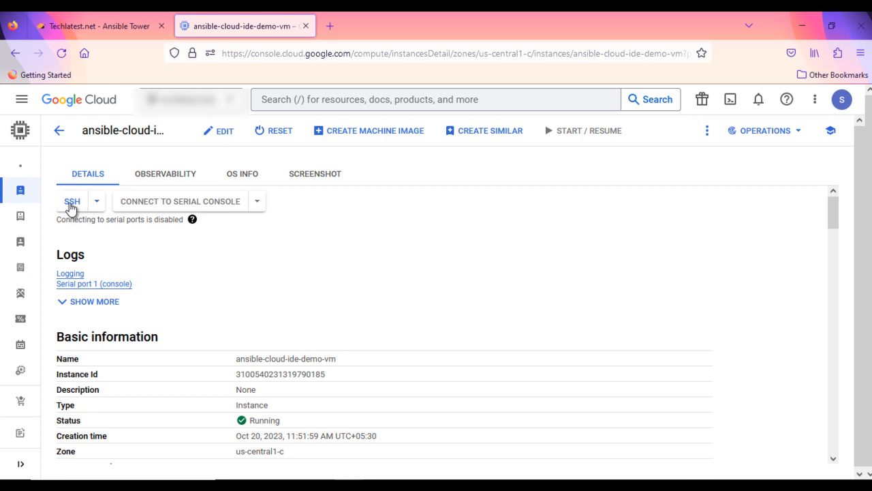
- In a maximized SSH session, become ubuntu in /home/ubuntu and change ubuntu's password
left_click(71, 201)
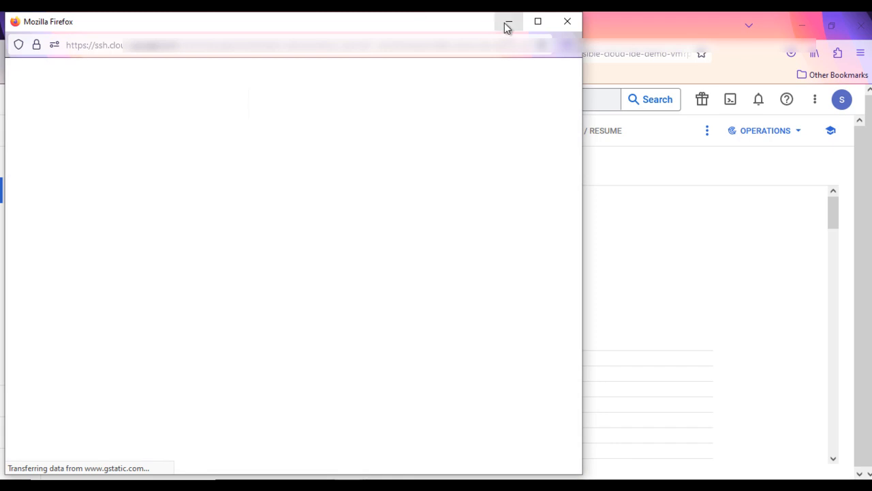
left_click(537, 21)
type("sudo su ub")
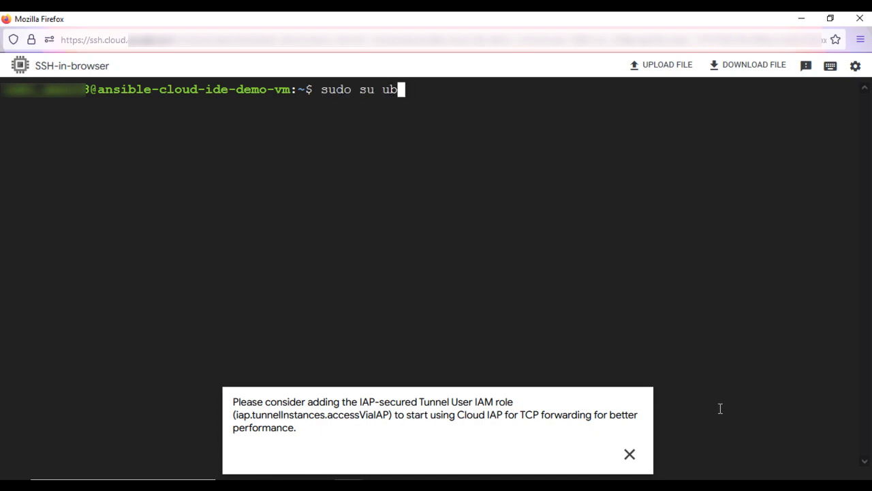
key("Return")
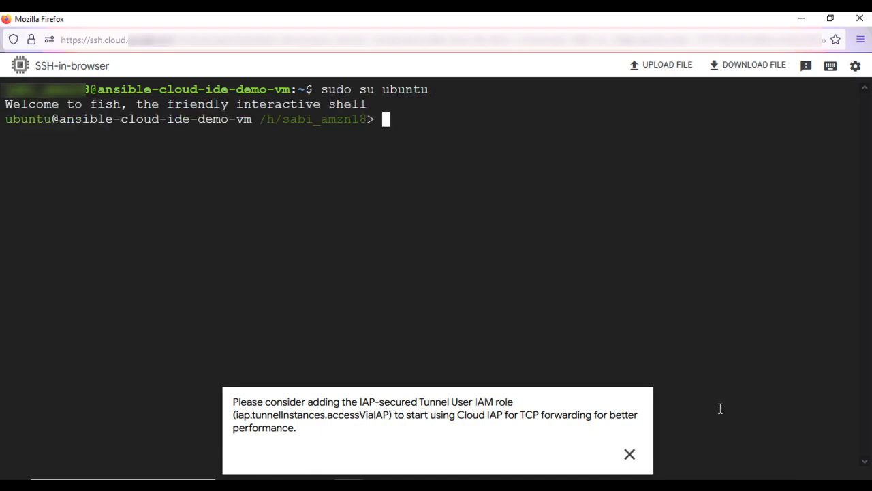
type("cd /home/ubuntu/")
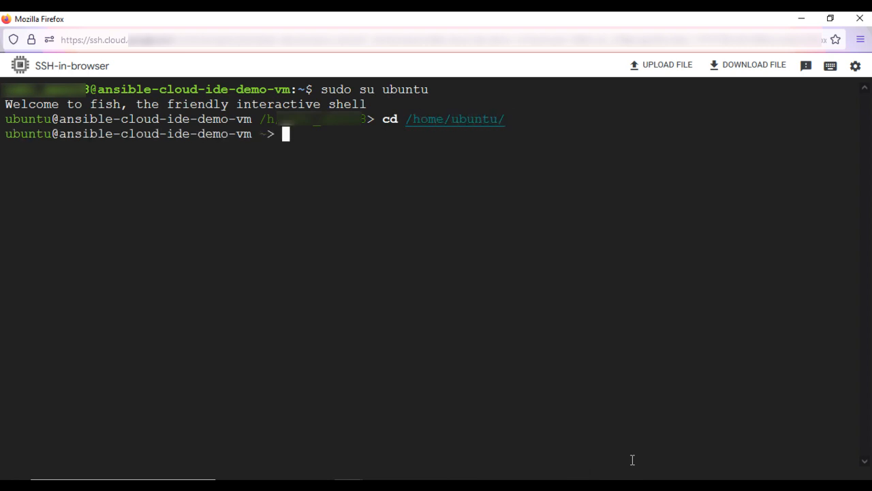
type("safe_finger")
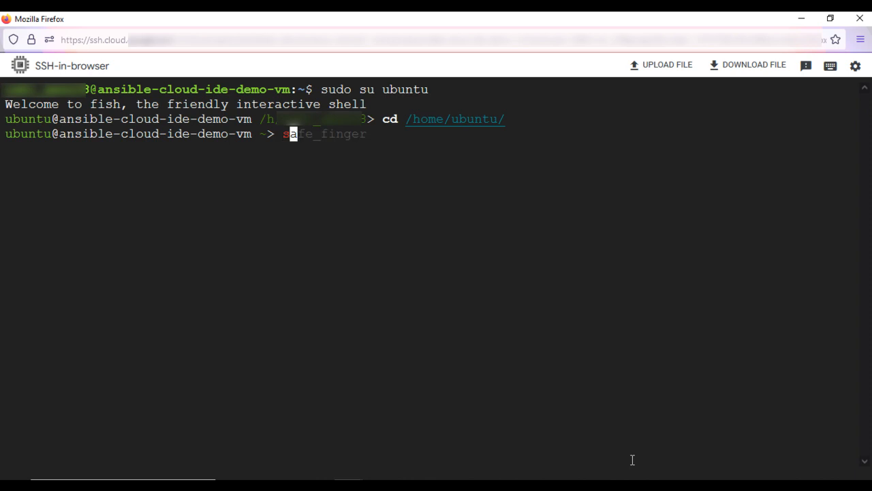
type("sudo passwd ubuntu")
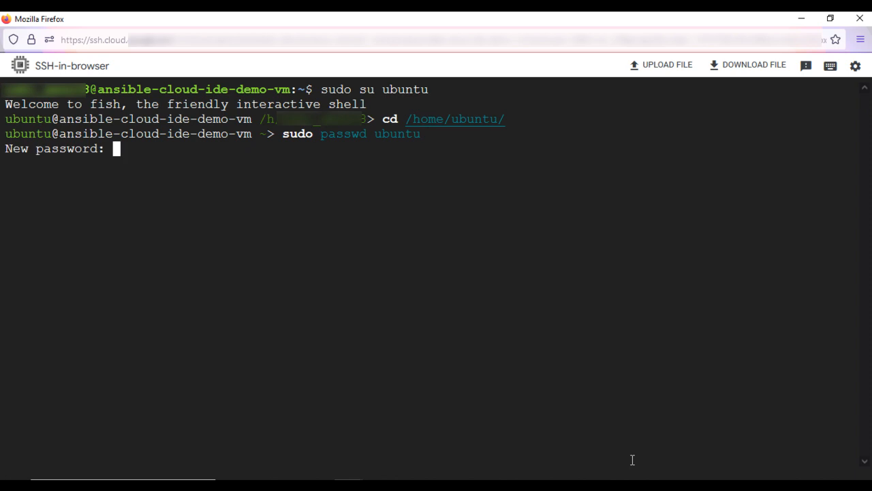
key("enter")
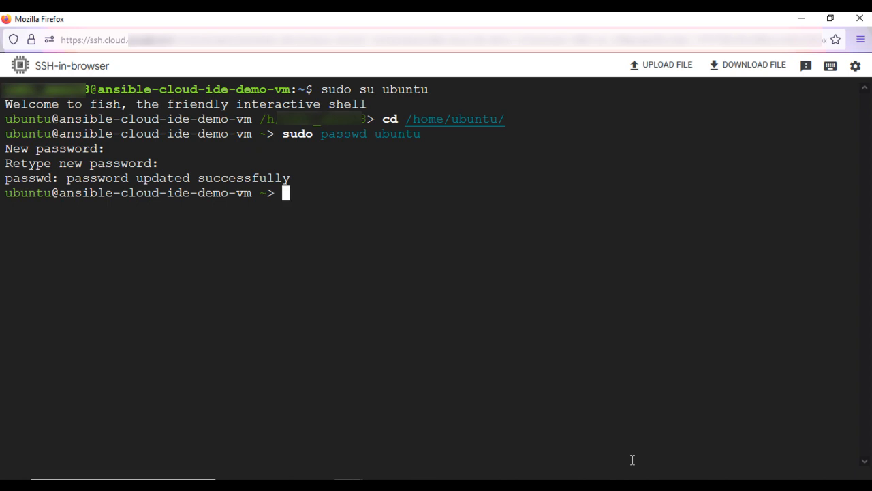
left_click(243, 26)
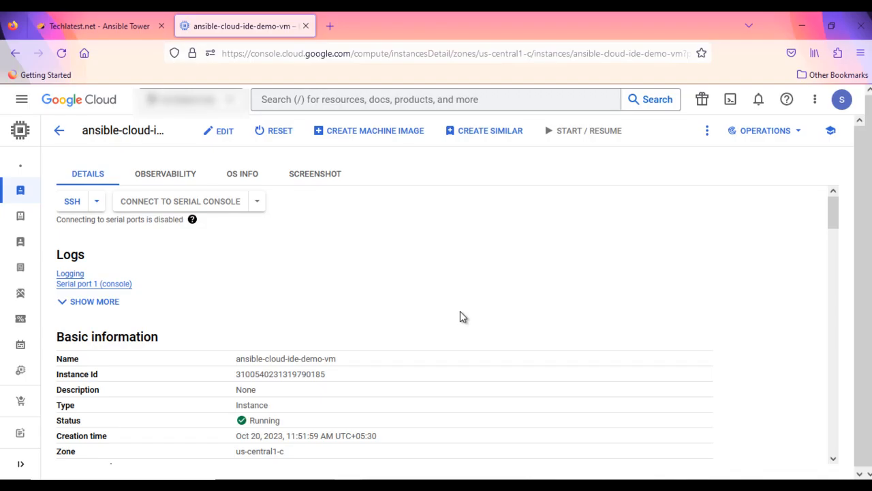
- Scroll to Network interfaces and copy the external IP 34.29.94.182
scroll("down", 3)
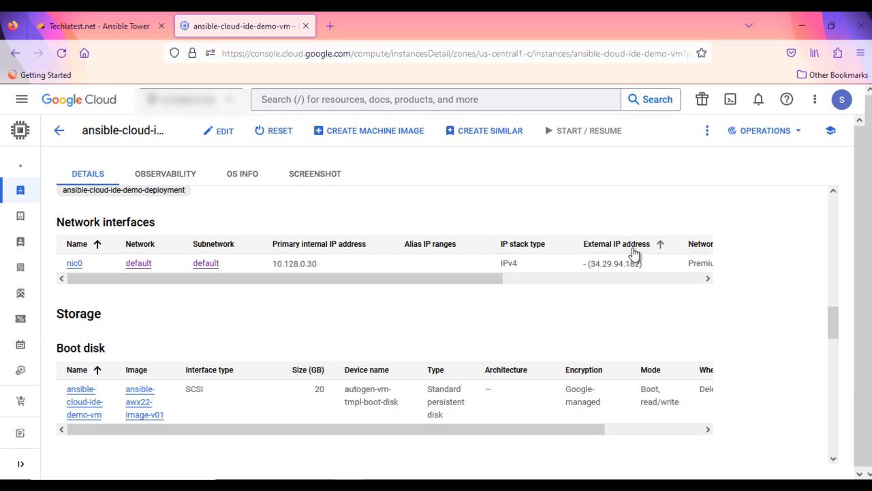
left_click(651, 263)
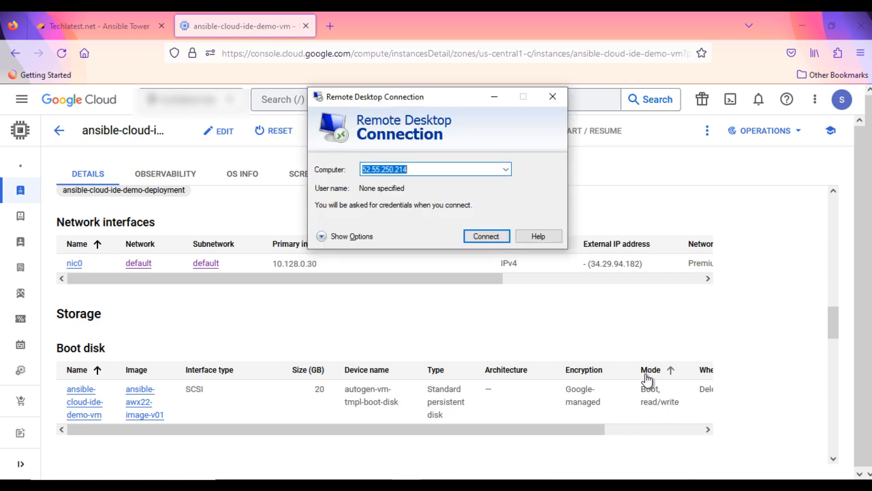
- Connect via Remote Desktop to 34.29.94.182, accept the certificate, and log in as ubuntu
type("34.29.94.182")
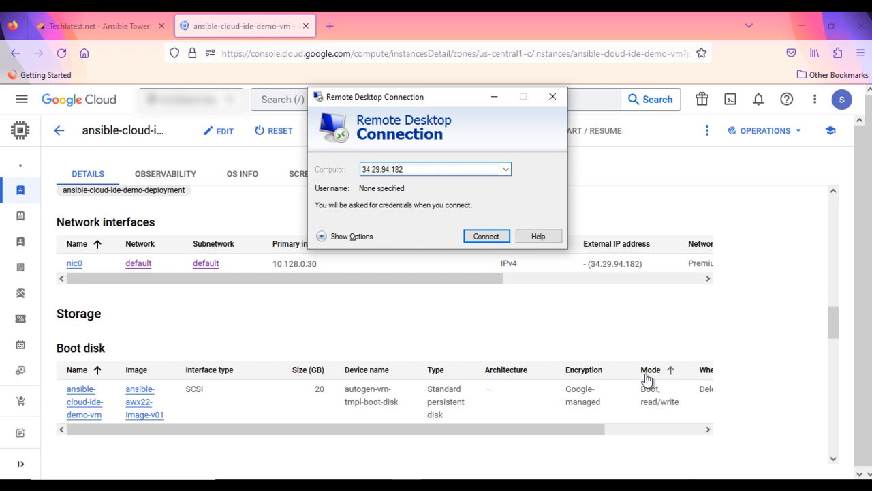
left_click(486, 236)
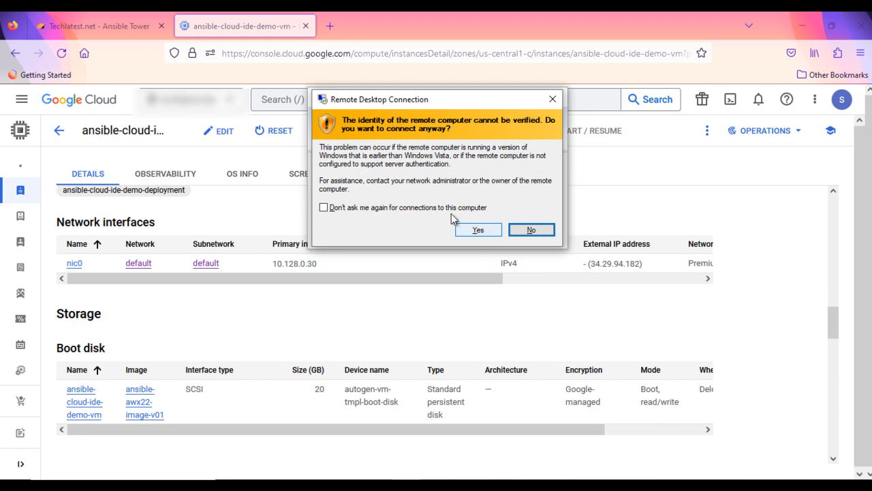
left_click(477, 230)
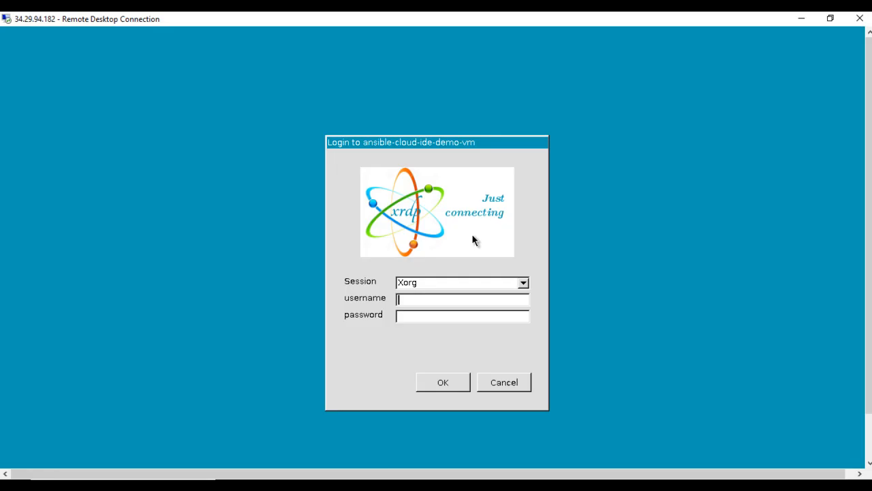
type("ubuntu")
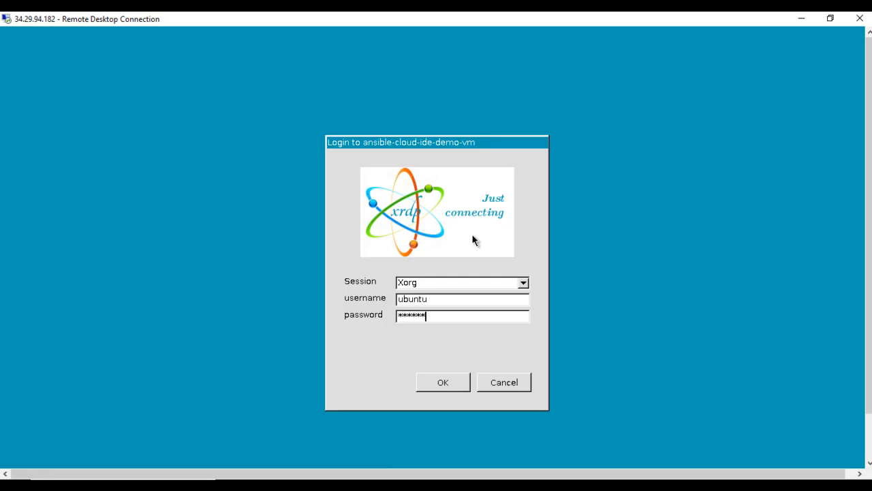
left_click(442, 382)
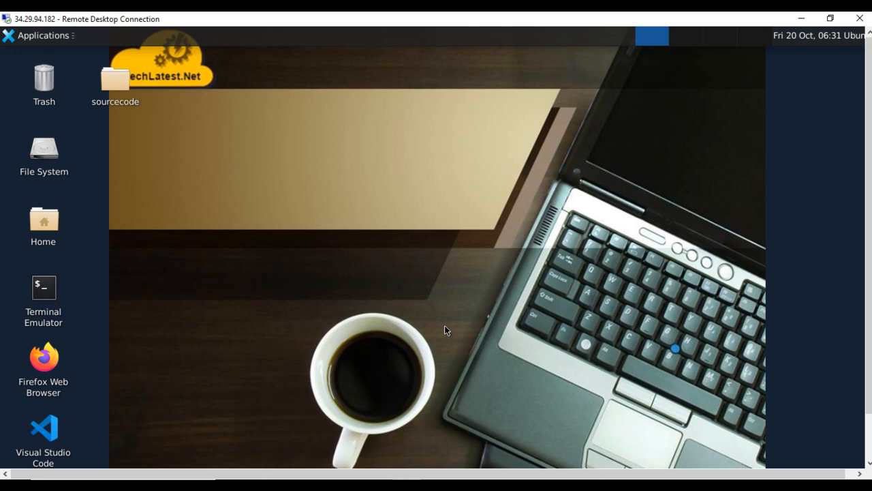
mouse_move(611, 288)
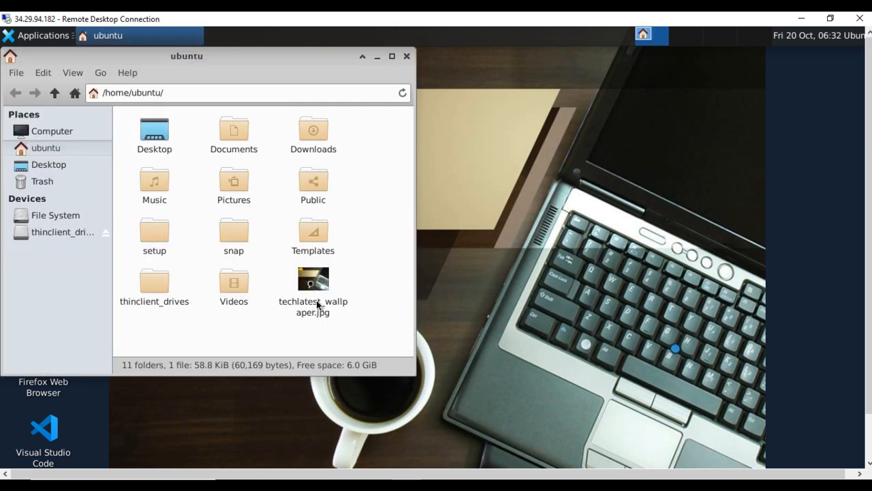
mouse_move(150, 239)
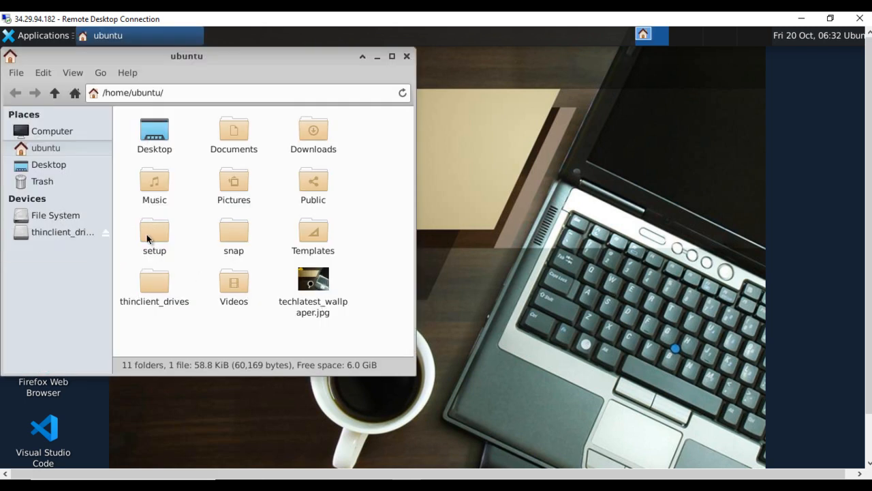
- Open the setup folder and then its awx subfolder
double_click(154, 232)
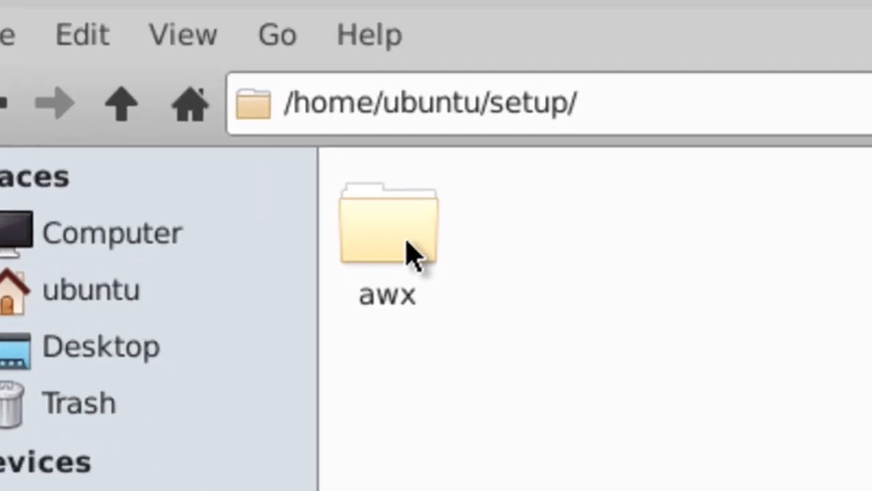
double_click(386, 225)
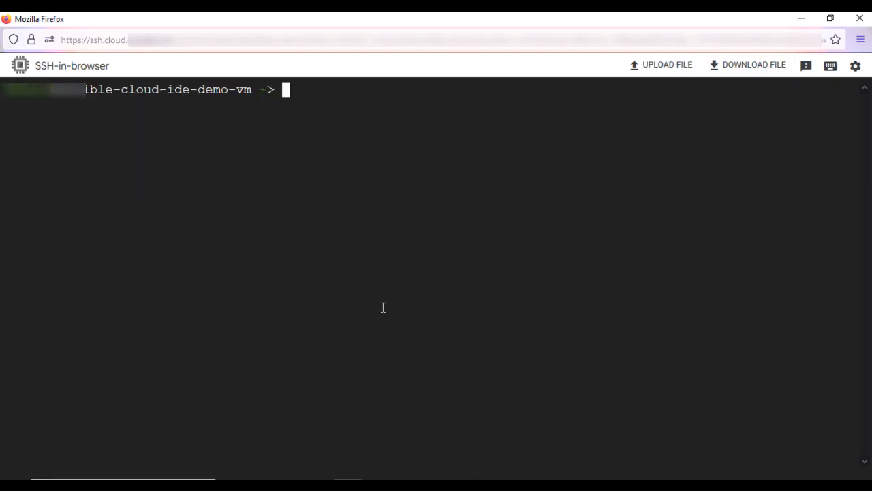
- Run 'sudo docker ps -a' and highlight the AWX container's 'Up 8 minutes' status
type("sudo docker pa")
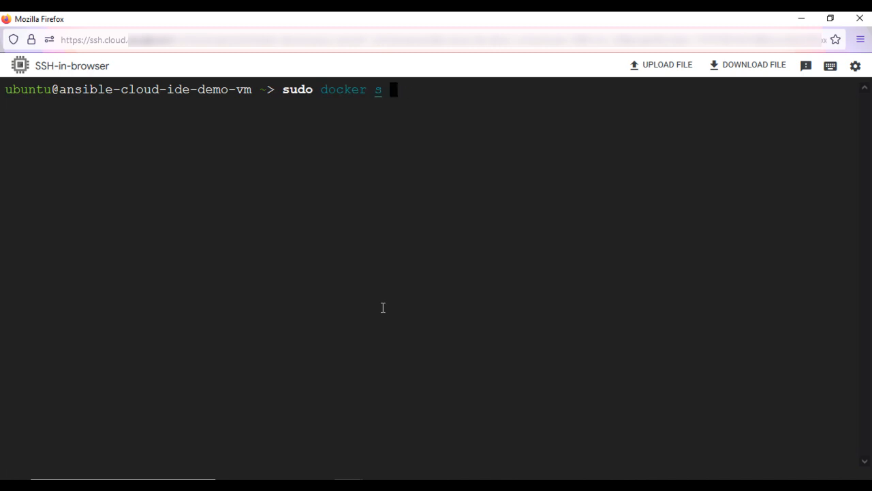
type("ps -a")
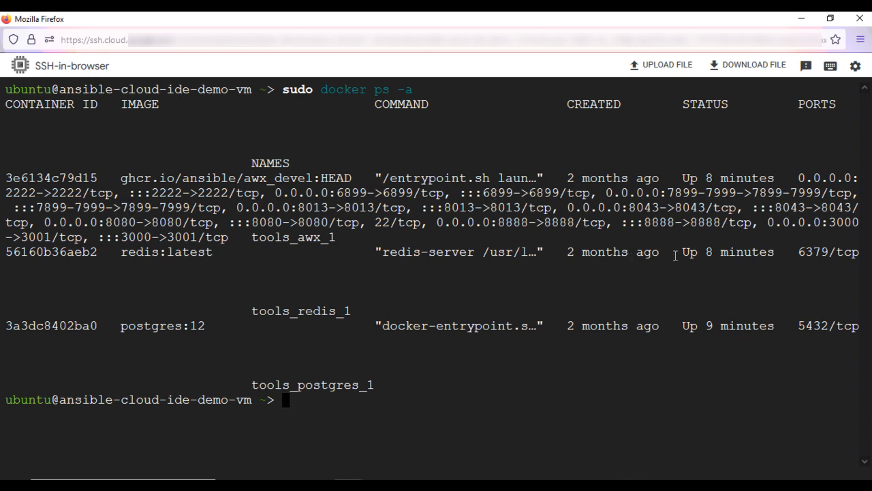
double_click(728, 178)
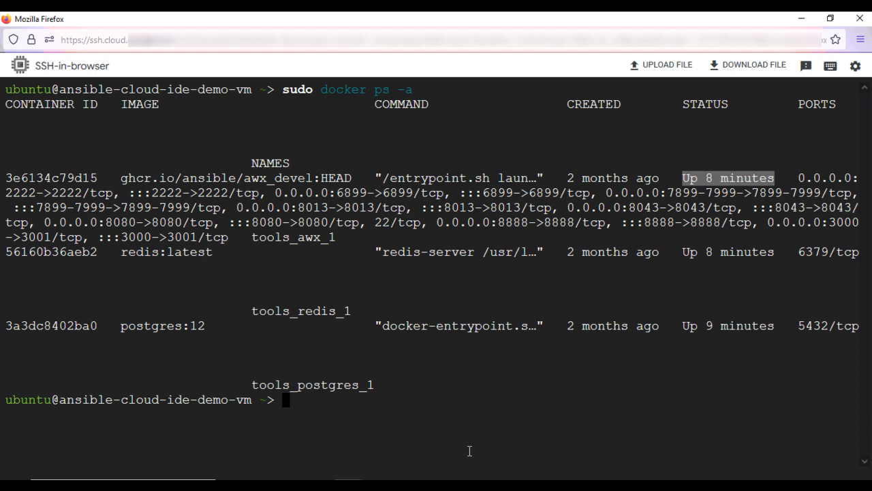
type("sudo docker ps -a")
type("sudo docker l")
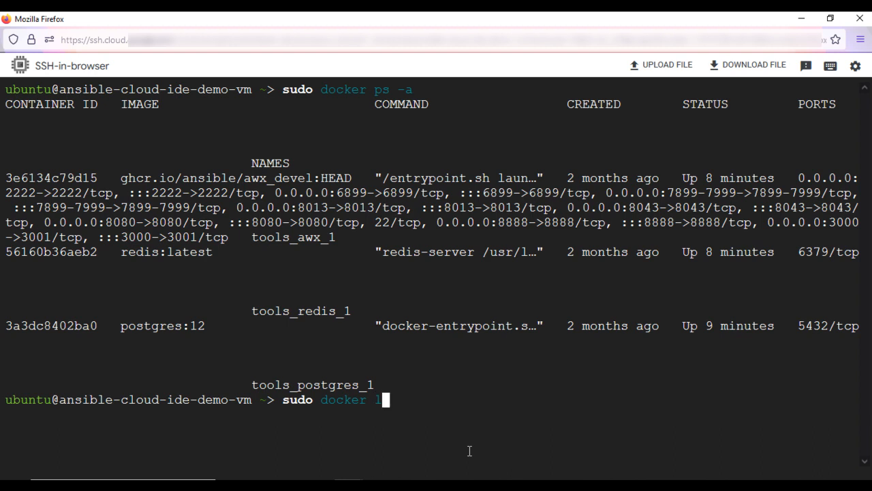
- Run 'sudo docker logs tools_awx_1 | grep 'Admin password'' to find the admin password
type("ogs")
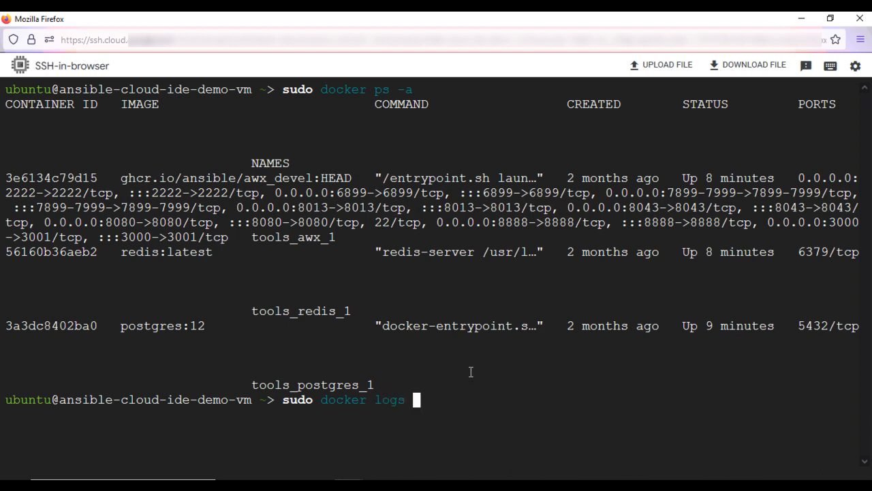
type("tools_awx_1")
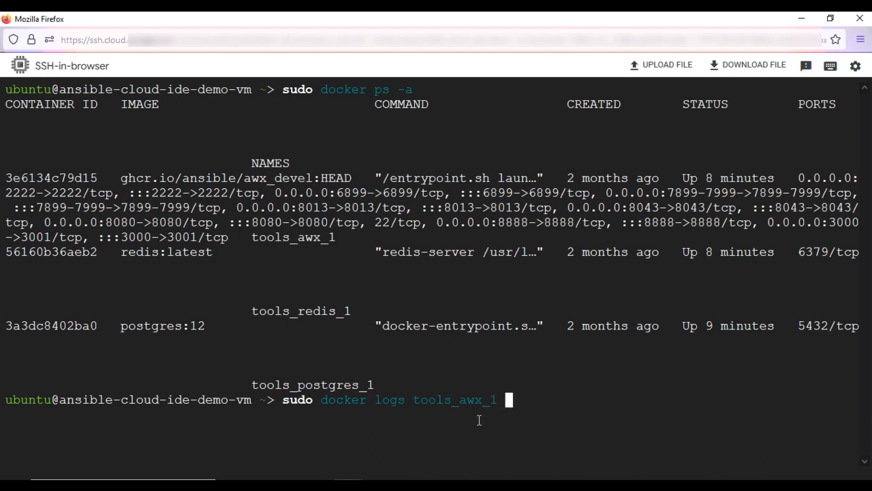
type("| grep")
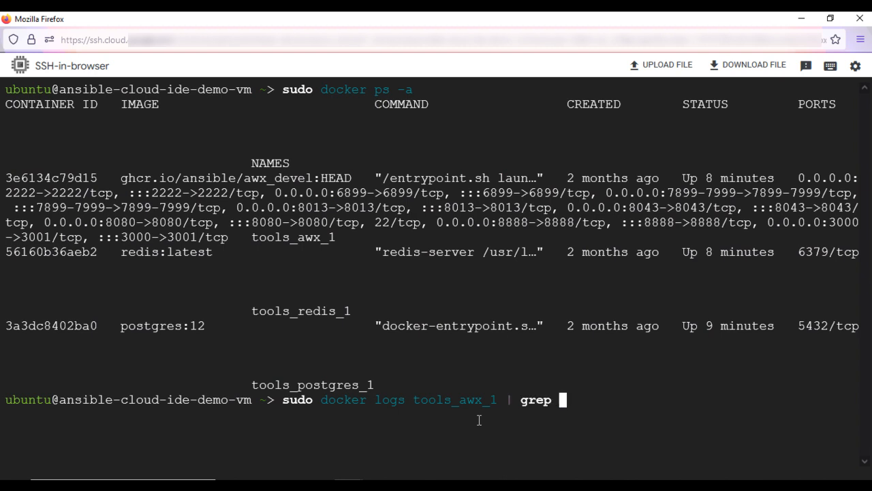
type("'Admin password")
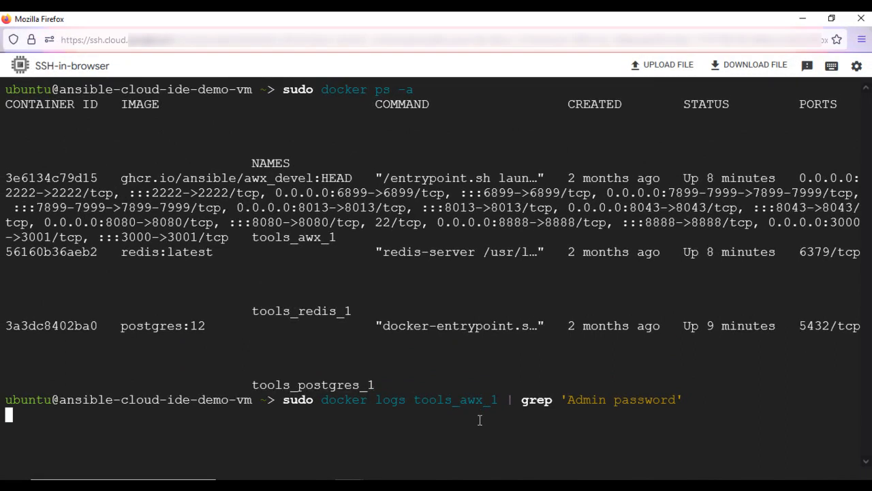
mouse_move(649, 466)
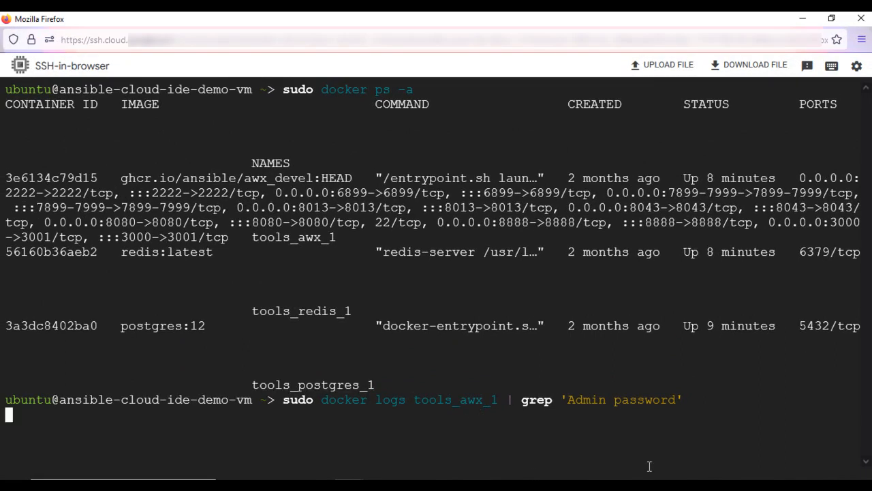
key("Return")
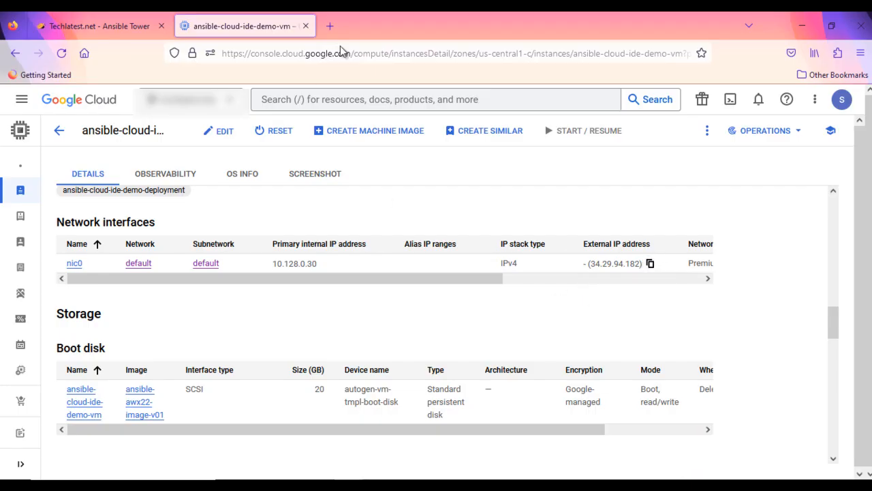
- Open 34.29.94.182 in a new tab and log into AWX as admin
left_click(330, 26)
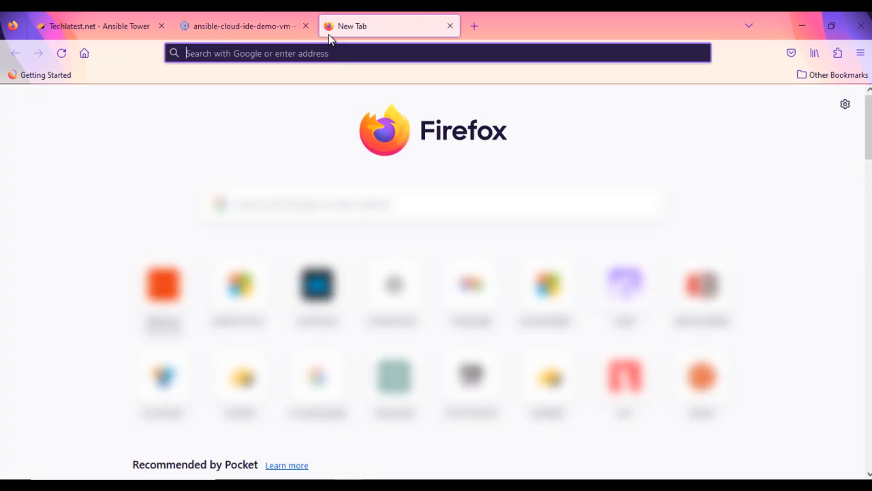
type("34.29.94.182/#/login")
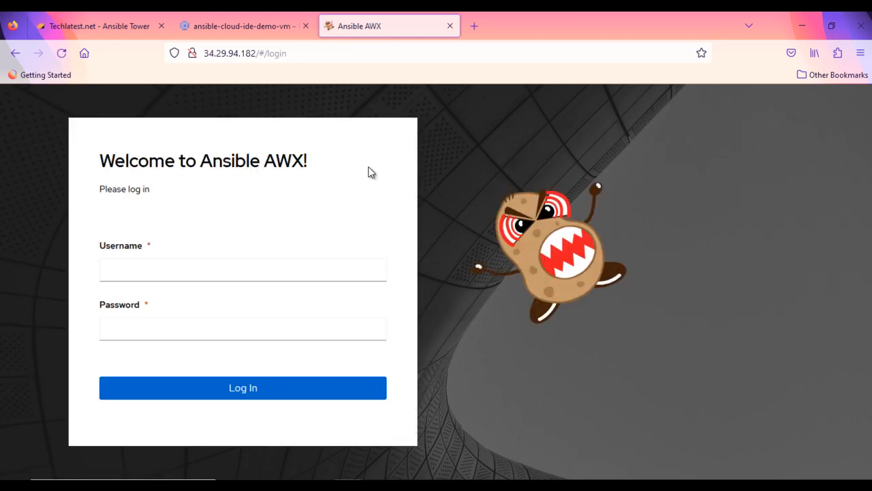
type("ad")
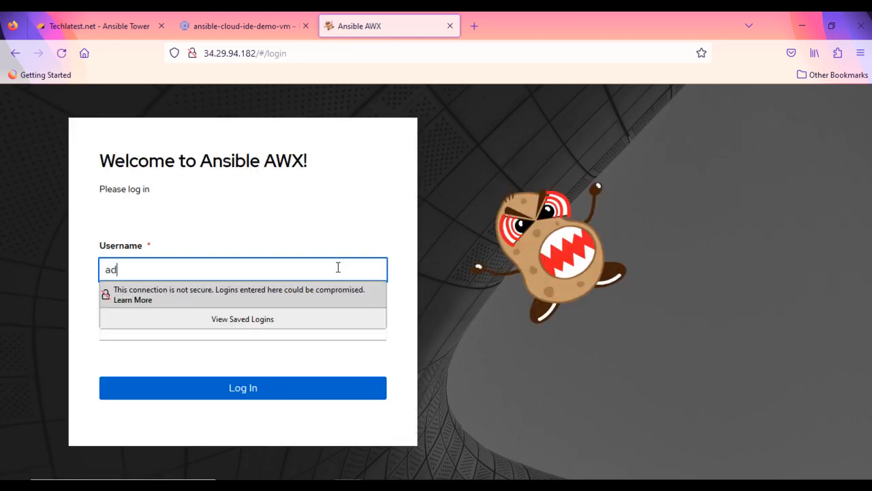
left_click(242, 328)
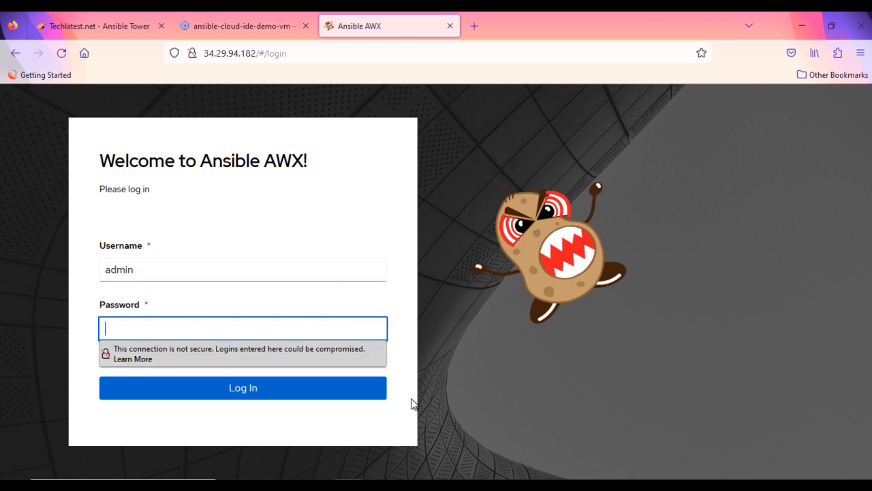
left_click(242, 25)
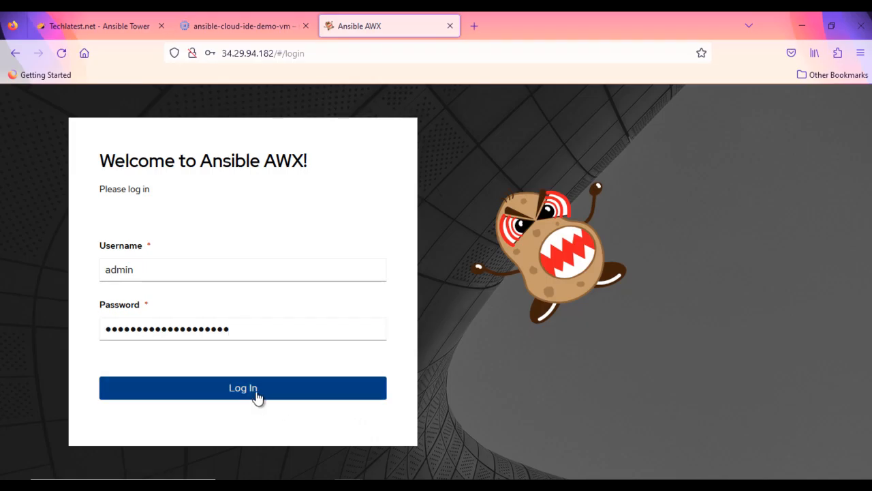
left_click(243, 388)
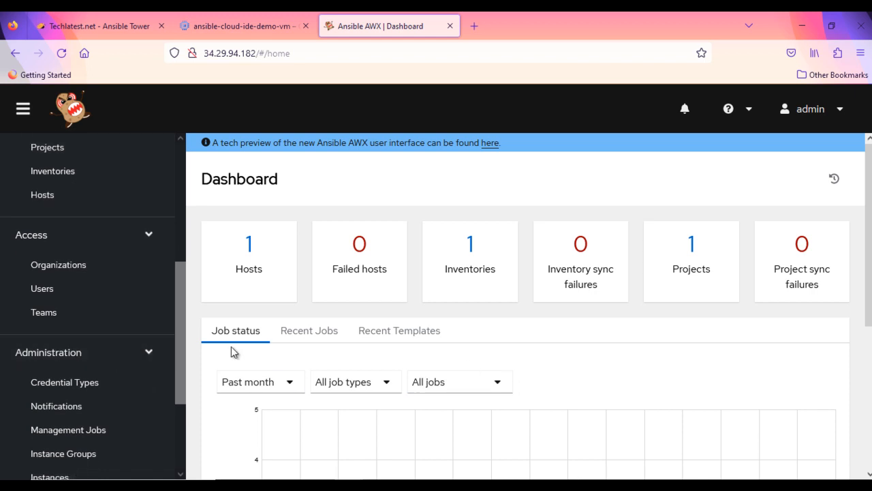
mouse_move(201, 232)
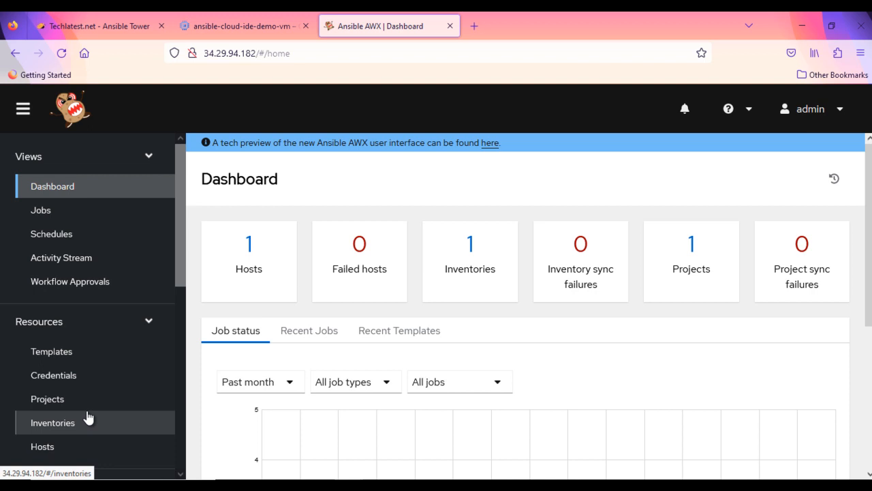
- Scroll the AWX navigation sidebar down to the Access section
scroll("down", 3)
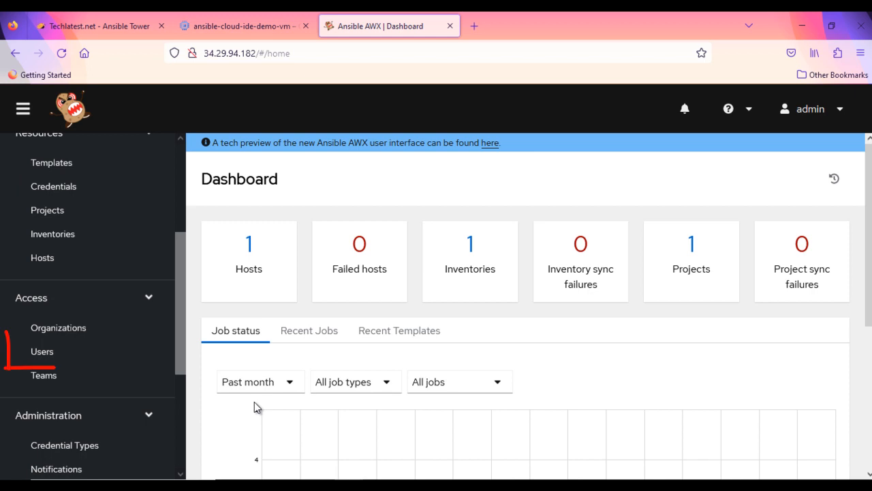
- Edit the admin user under Users, enter and confirm a new password, and save
left_click(42, 351)
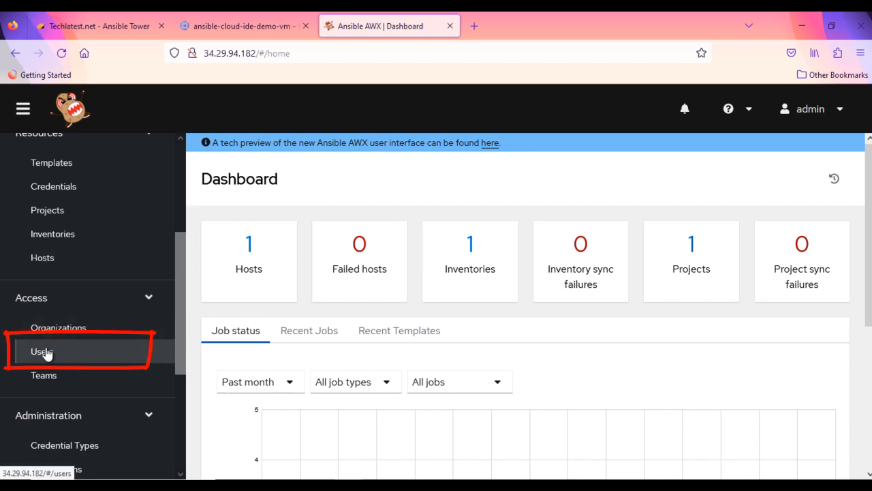
left_click(43, 350)
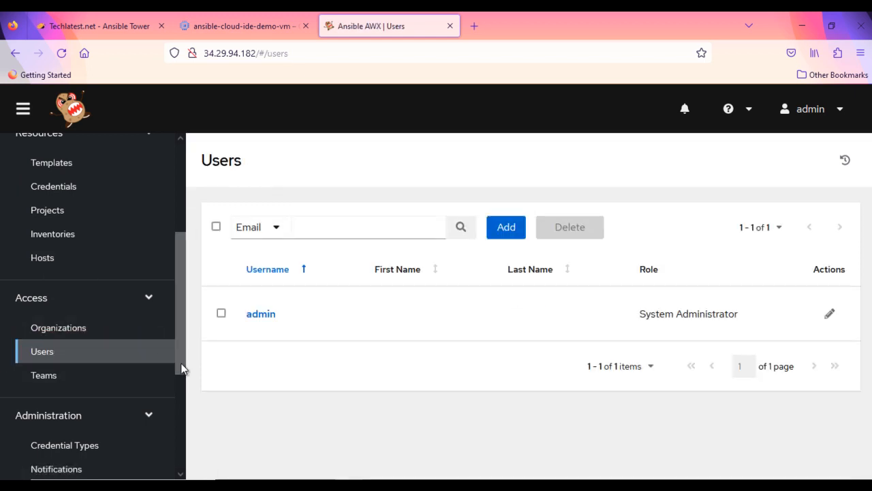
left_click(260, 314)
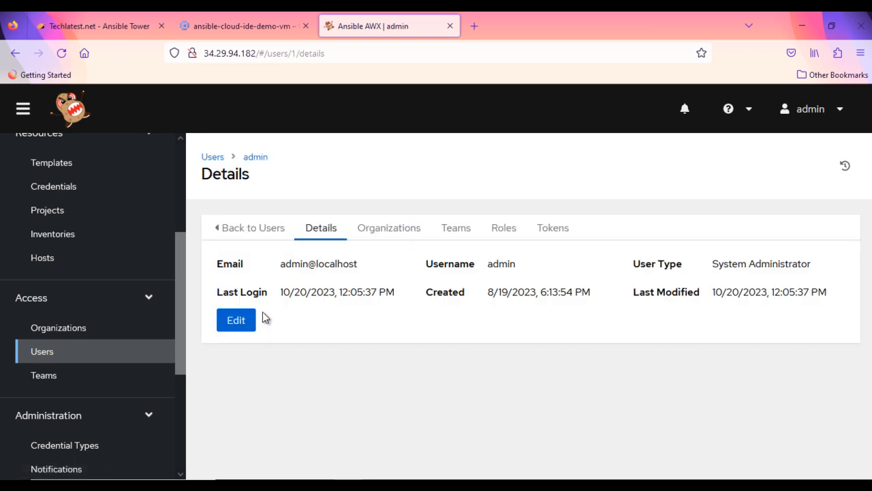
left_click(235, 319)
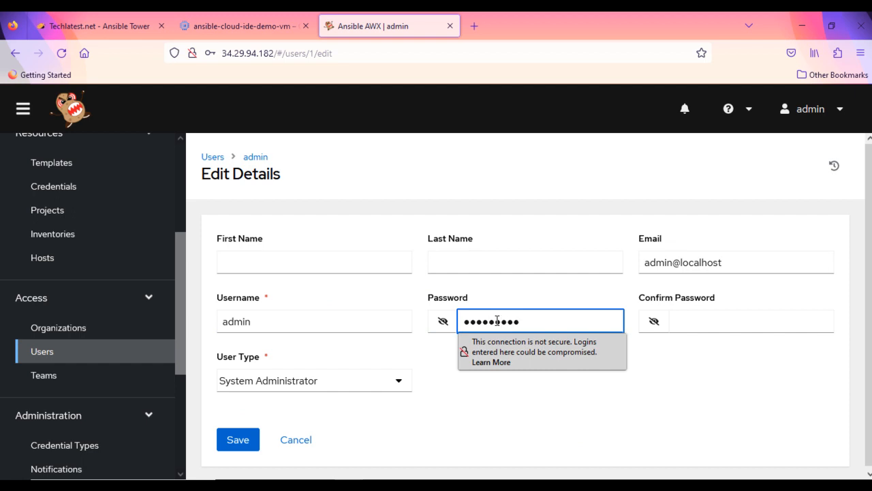
left_click(736, 320)
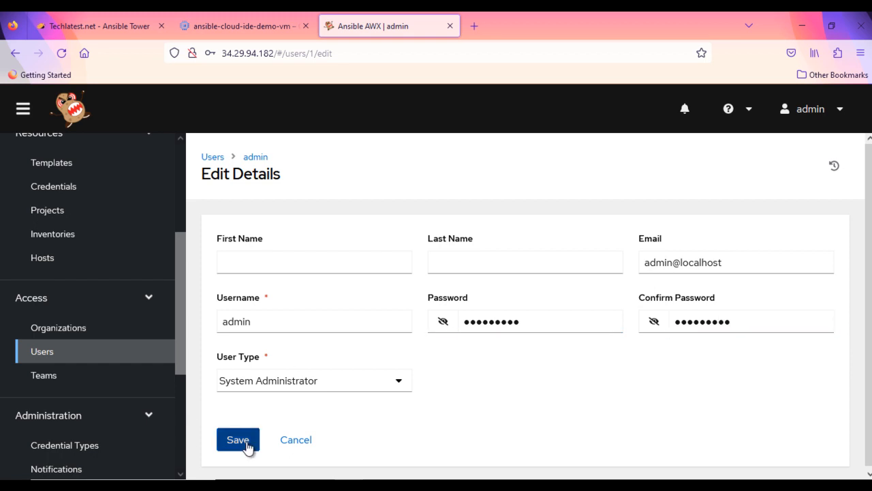
left_click(237, 439)
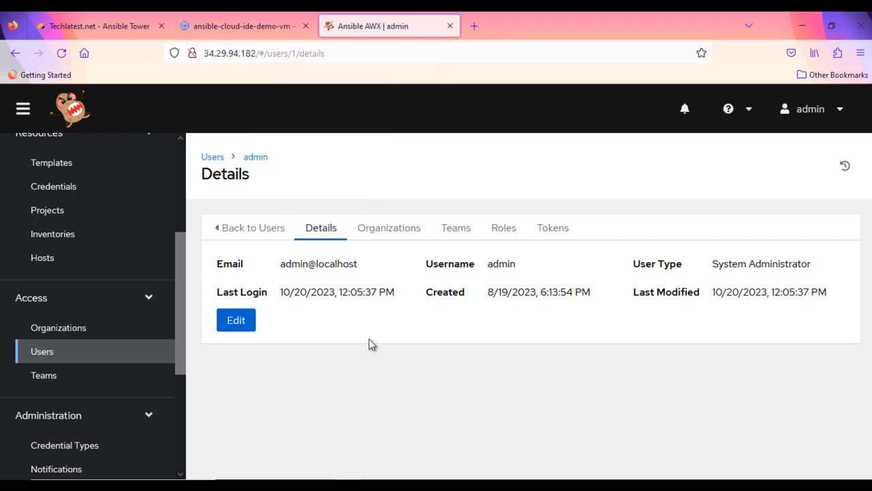
mouse_move(252, 228)
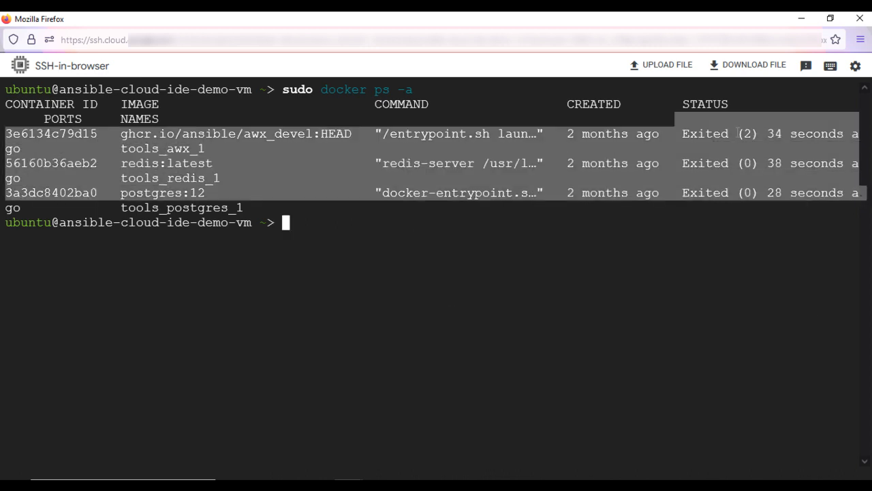
- Select a container name in the docker listing, then return to the AWX dashboard tab
double_click(705, 133)
type("sudo docker start tools_awx_1 tools_redis_1 tools_postgres_1")
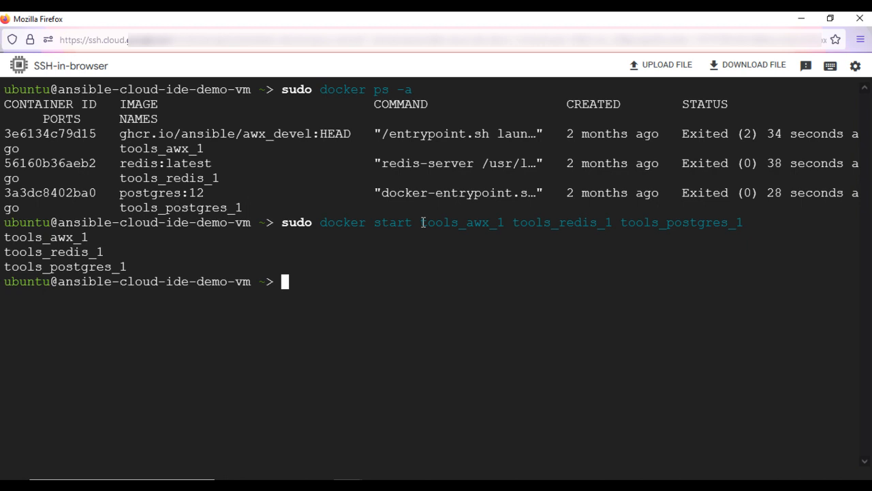
left_click(388, 26)
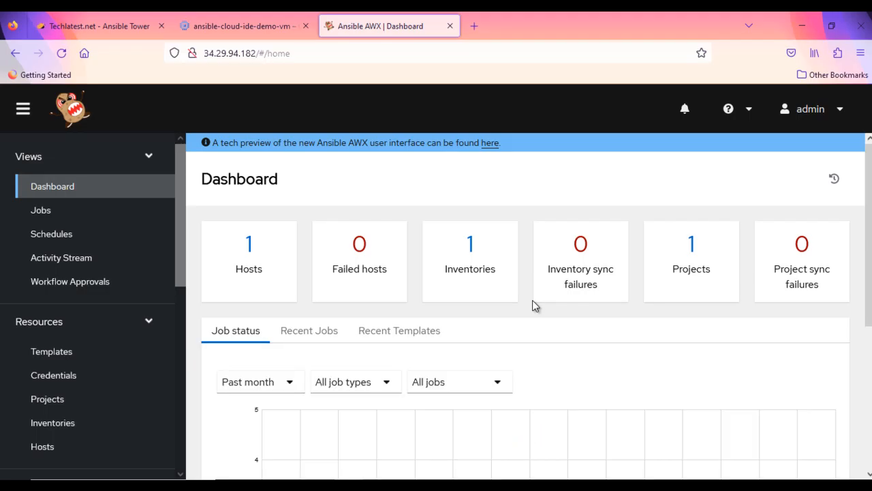